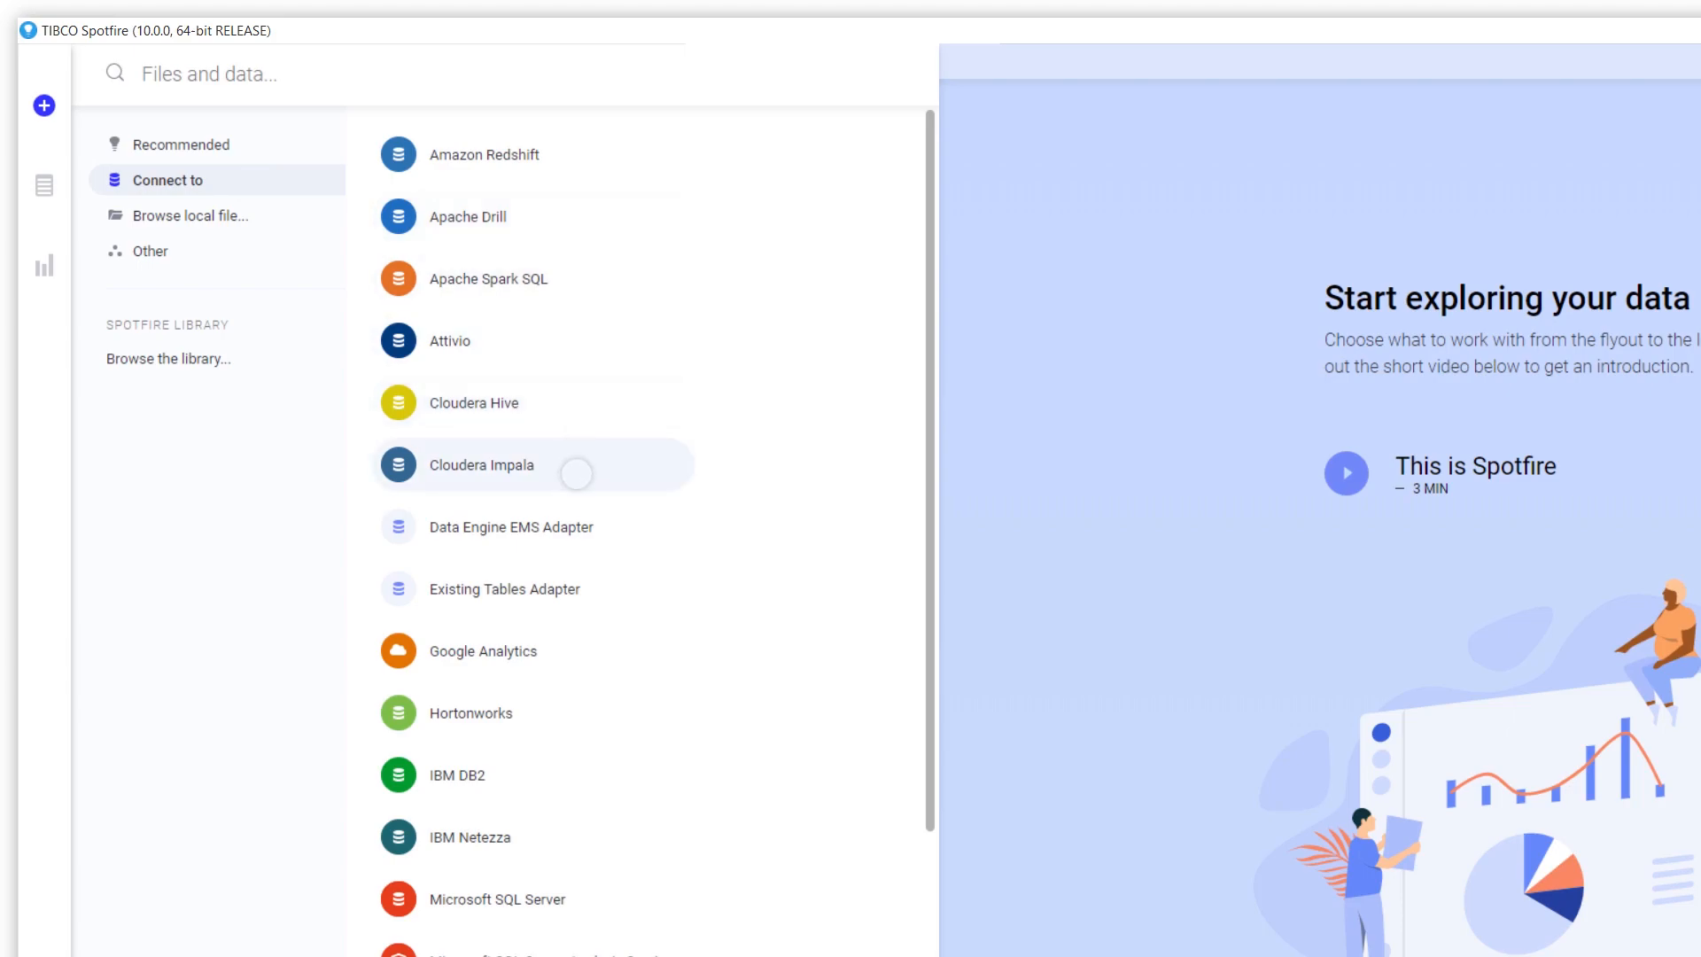
- Choose the recent Sales data file from the Recommended sources in Files and data
click(482, 651)
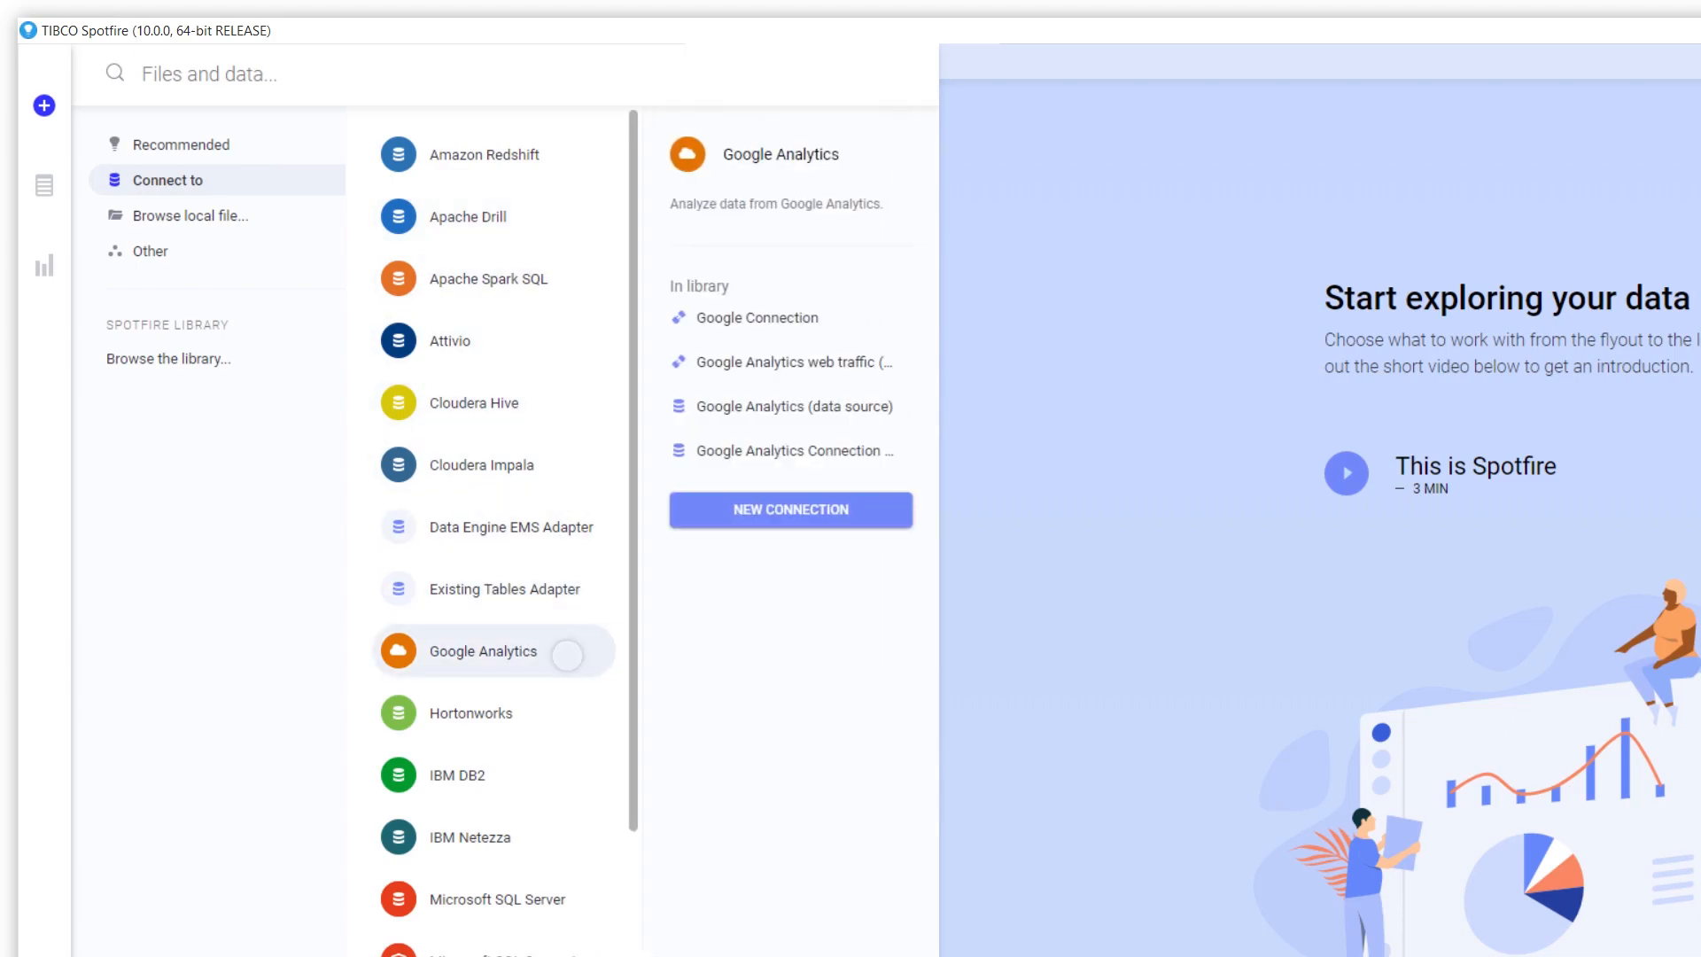
click(182, 143)
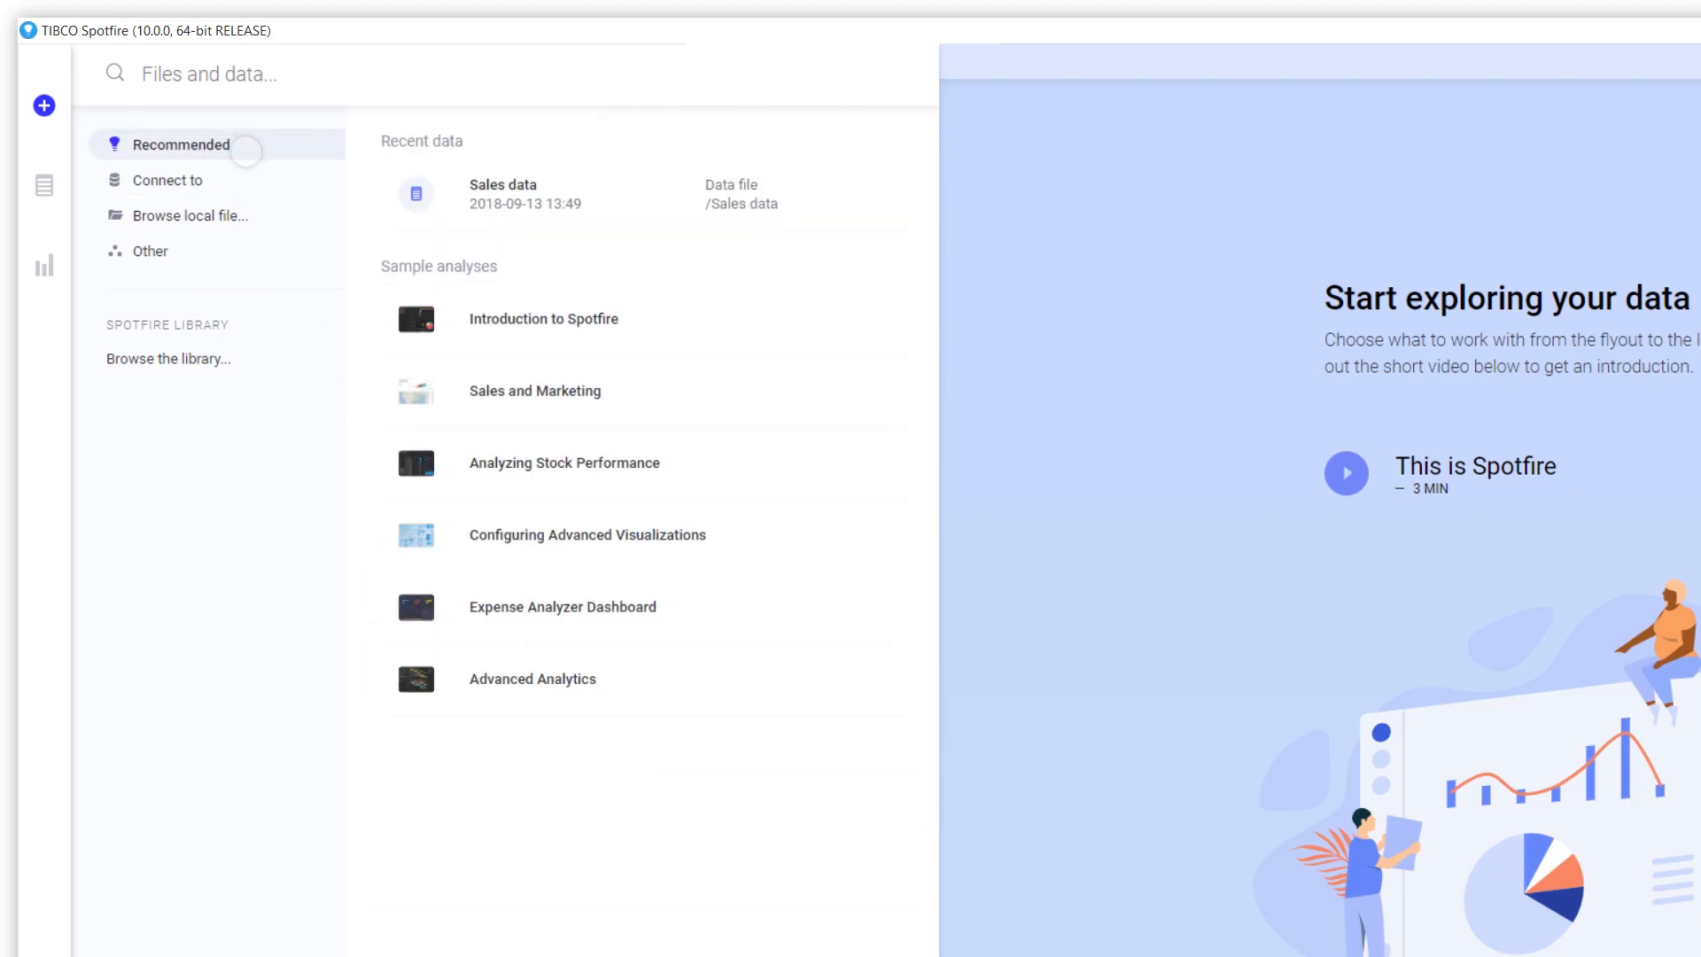
click(502, 197)
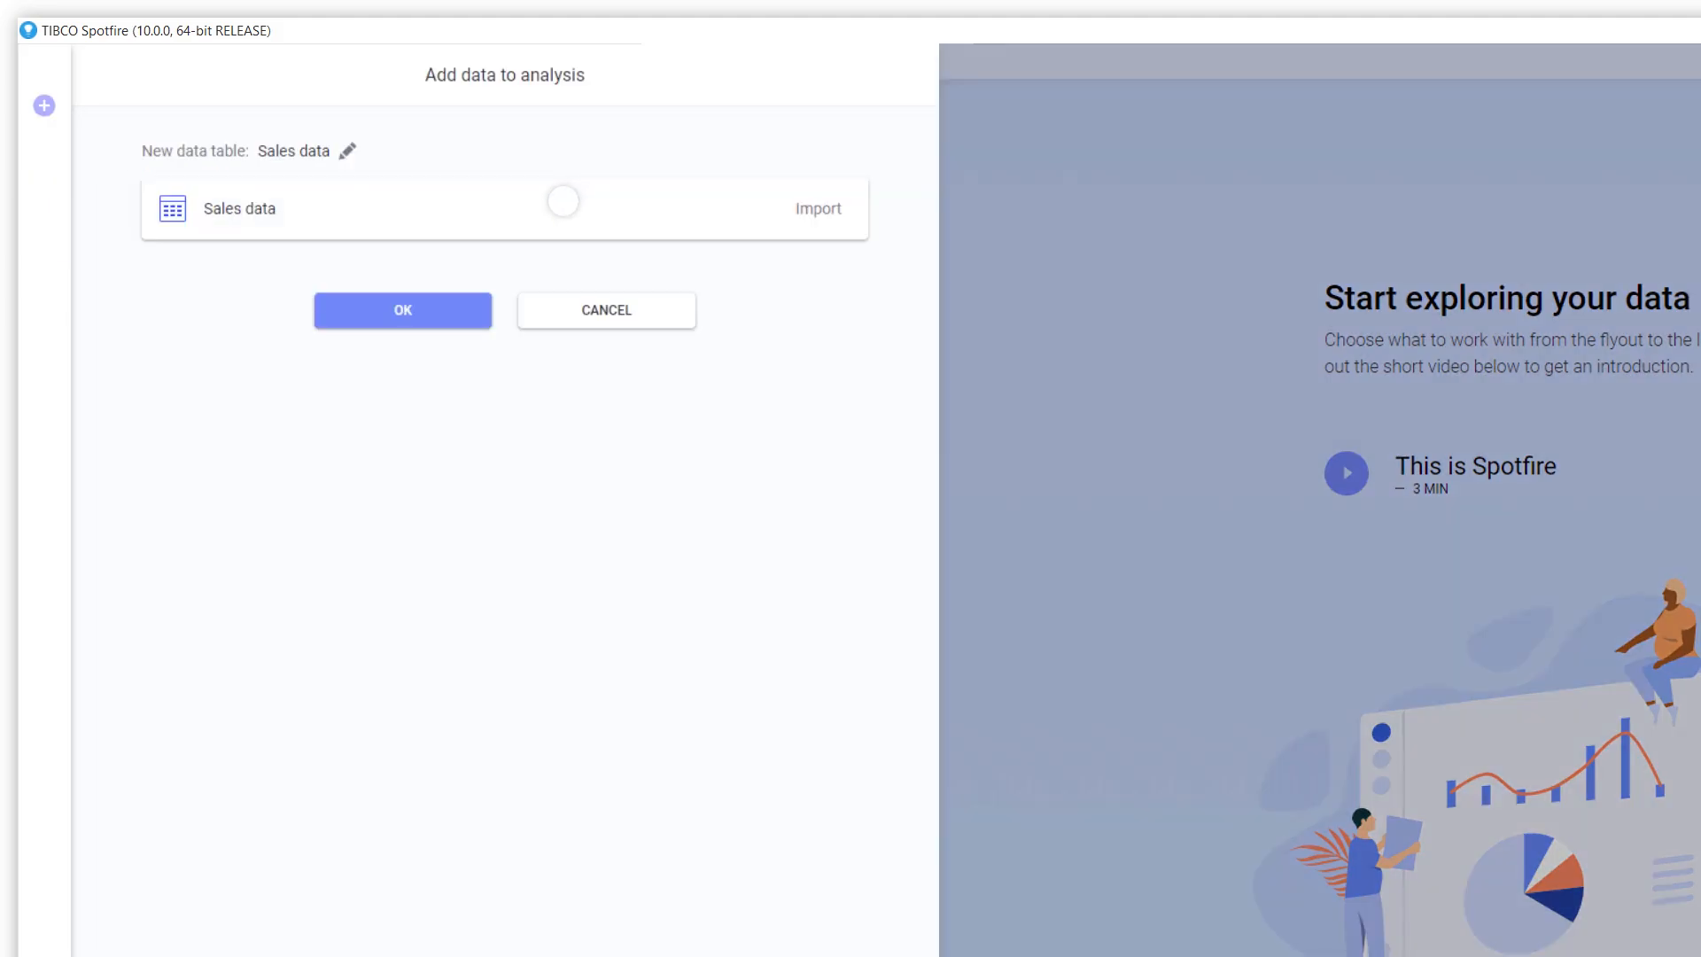
- Confirm importing Sales data as a new table with 3 280 rows and 16 columns
click(402, 310)
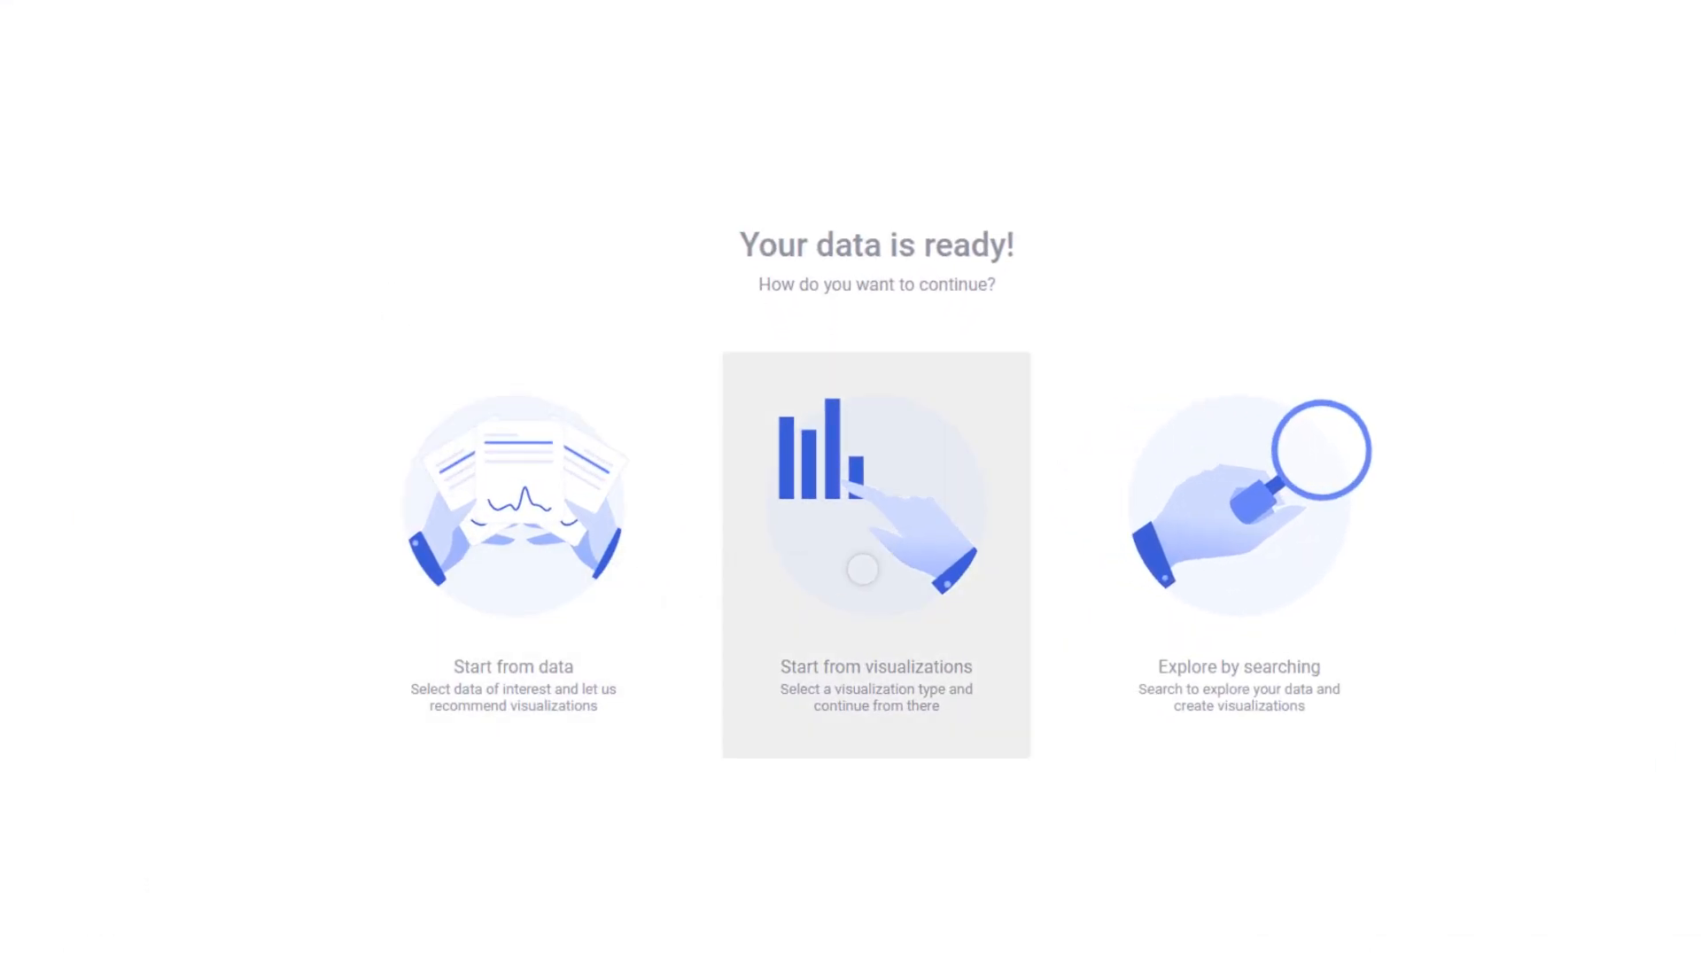
mouse_move(1237, 547)
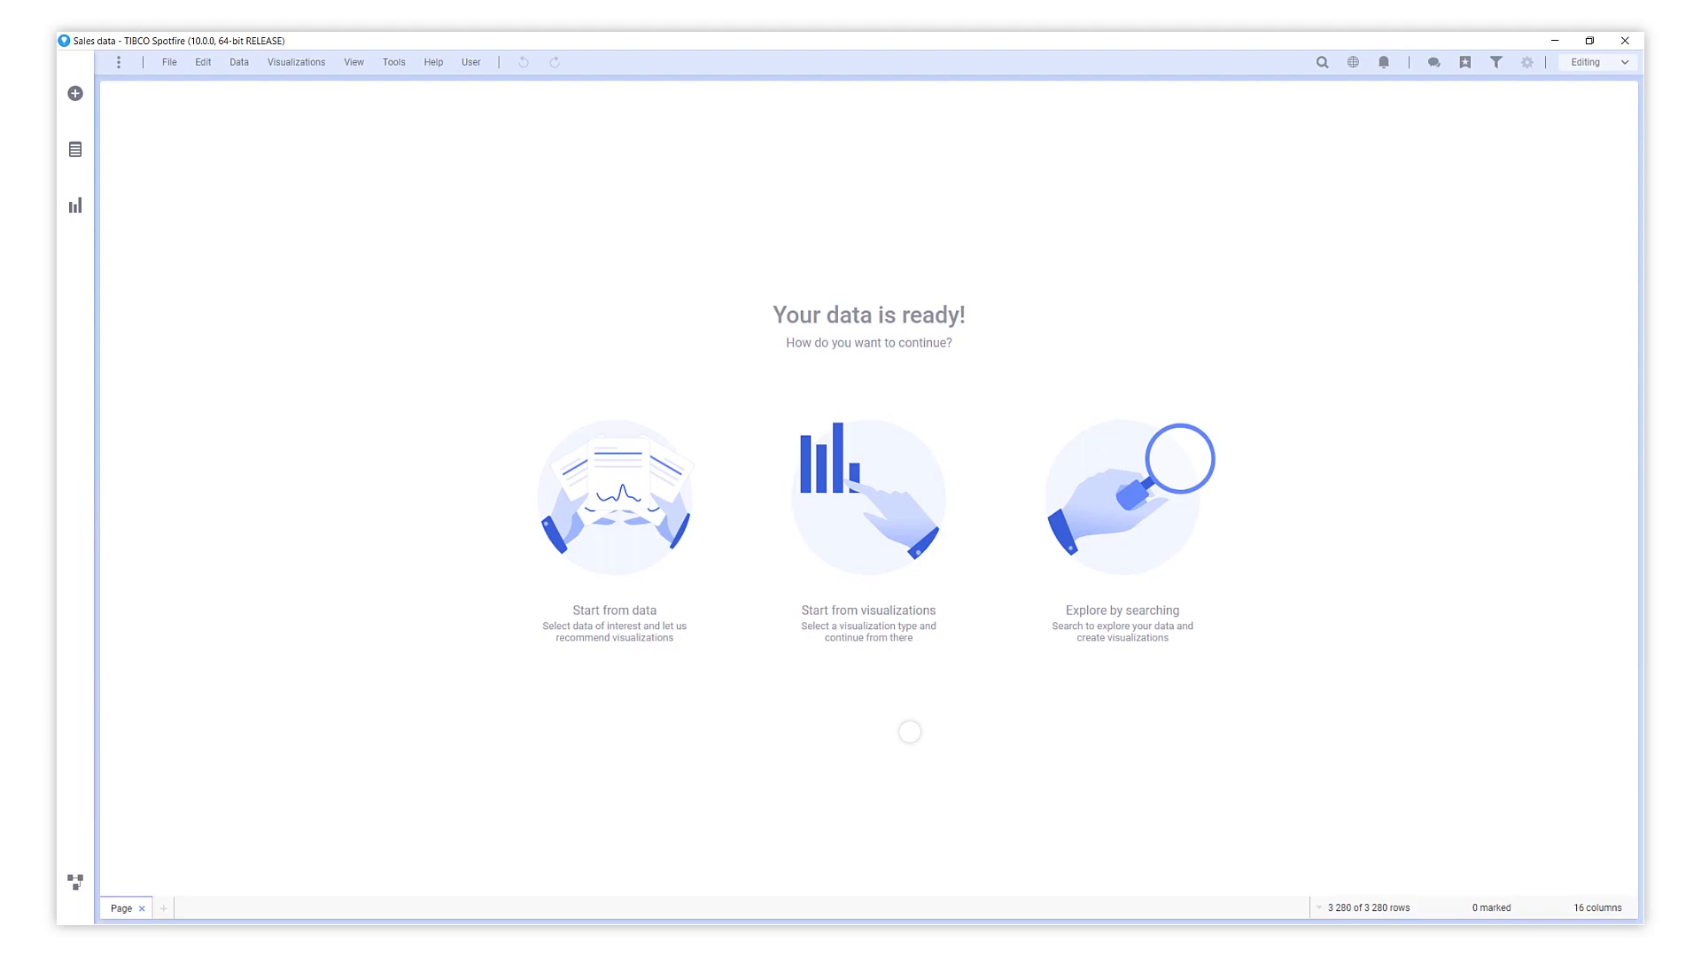
- Create the recommended stacked bar chart of Sales per Year coloured by Store Type
click(75, 149)
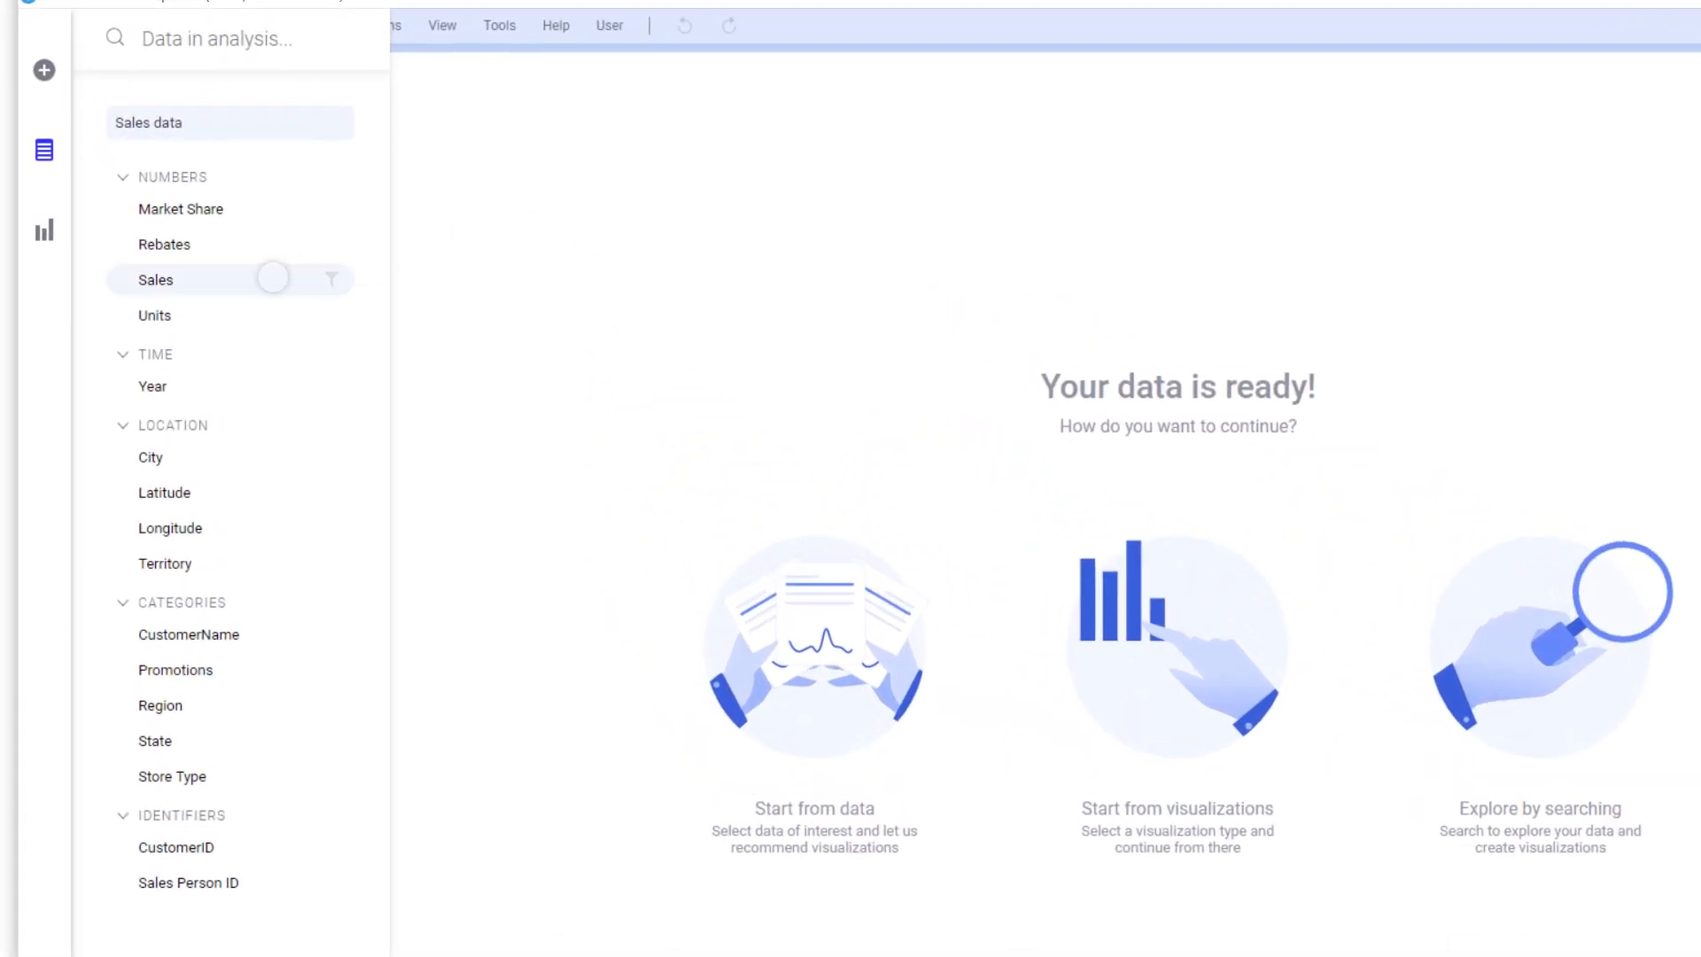
click(156, 280)
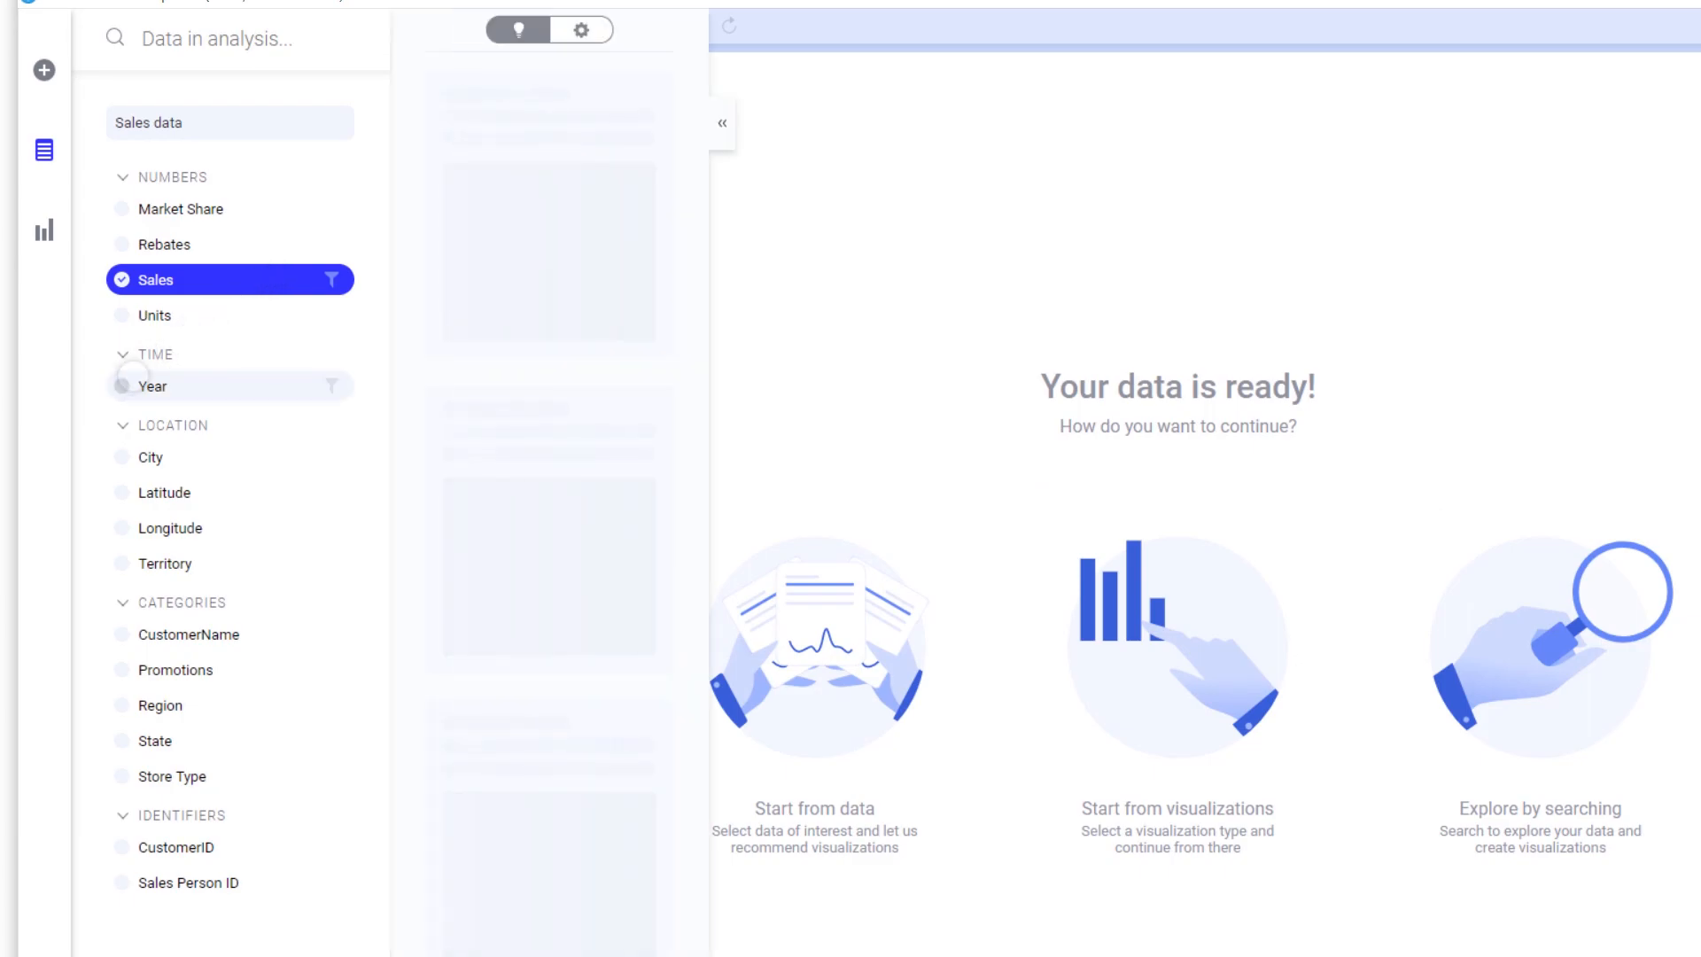
click(152, 386)
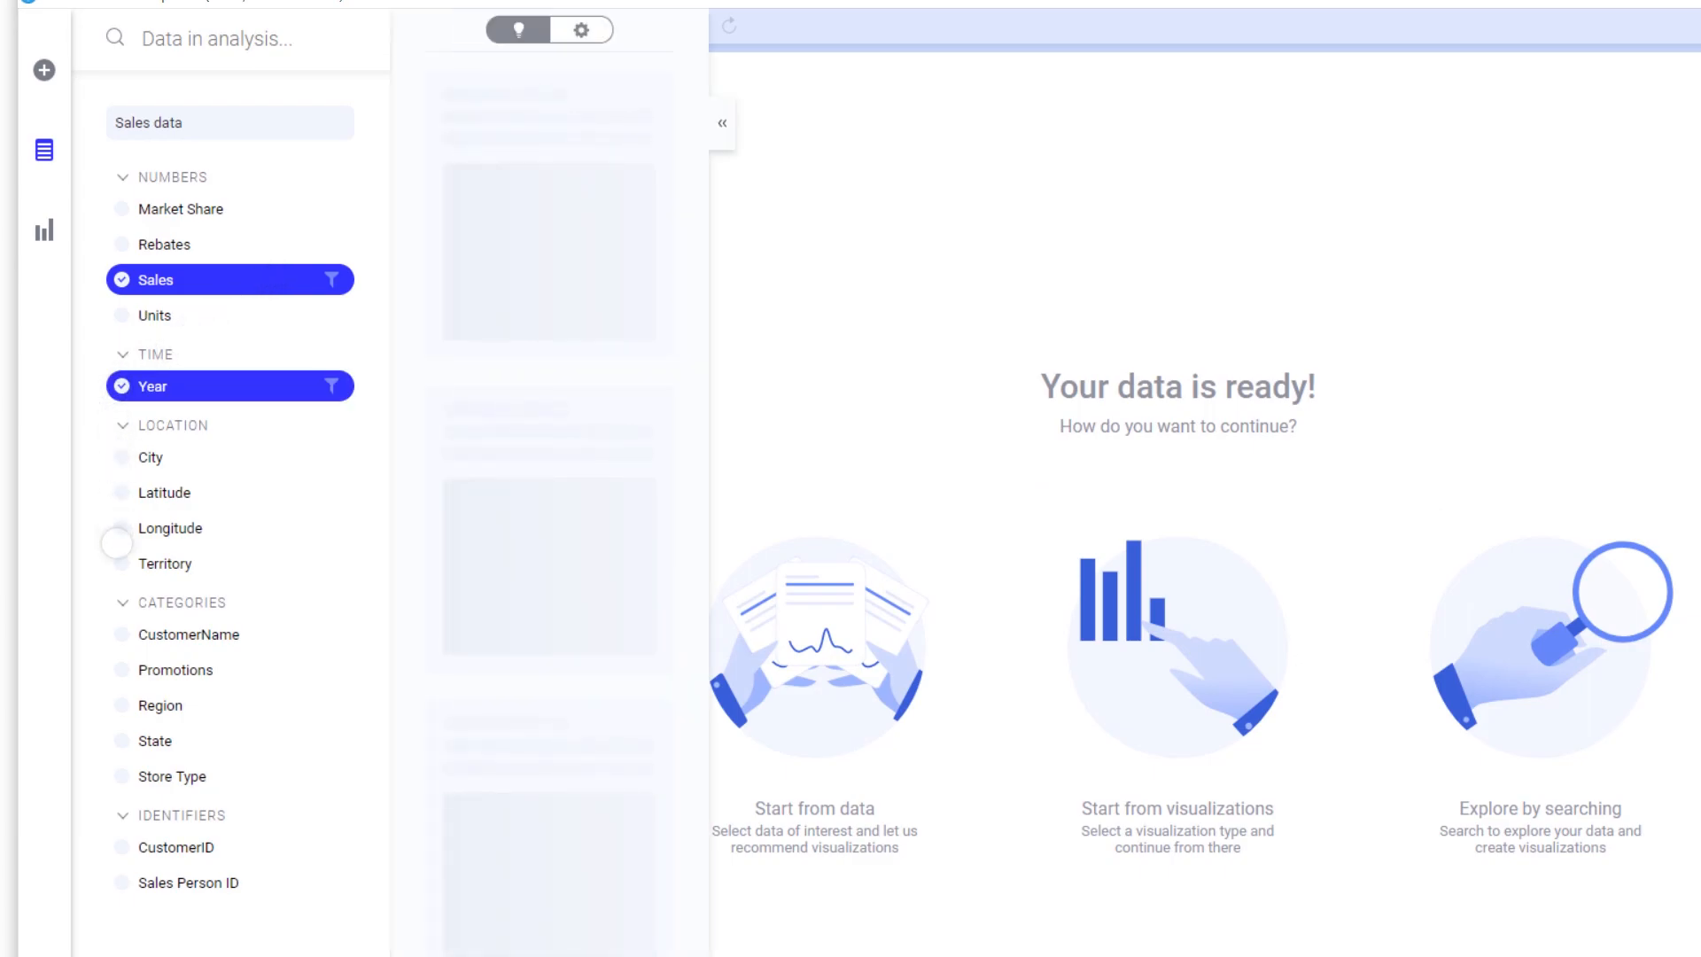
click(170, 776)
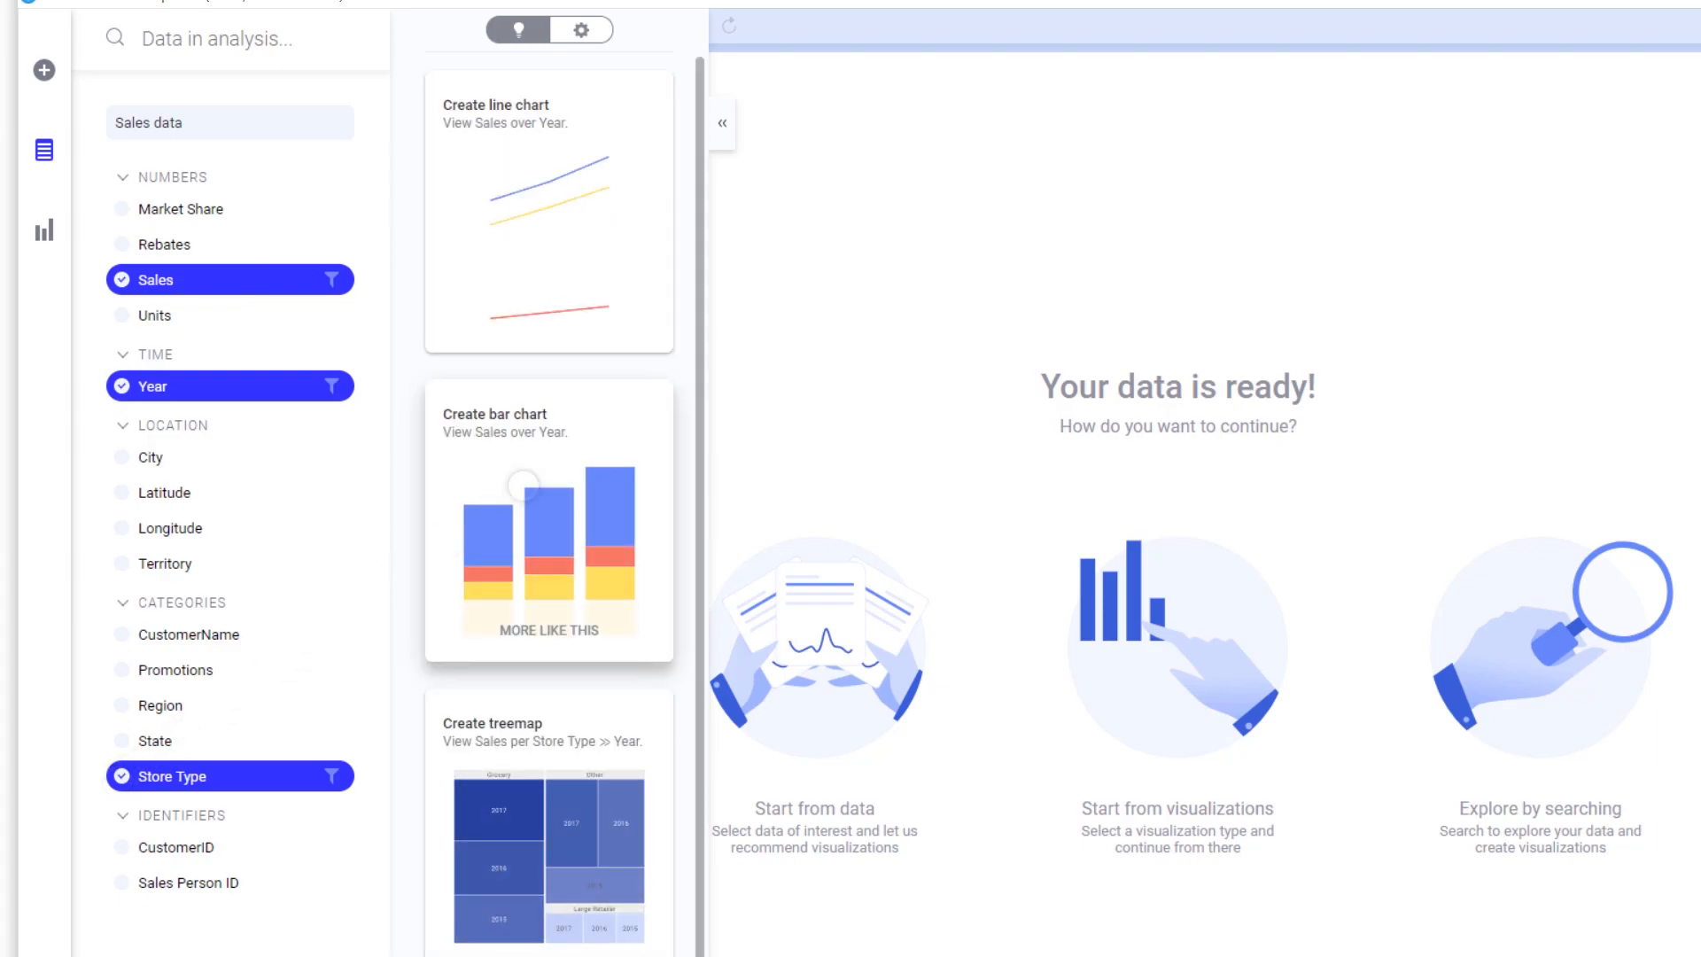
click(548, 519)
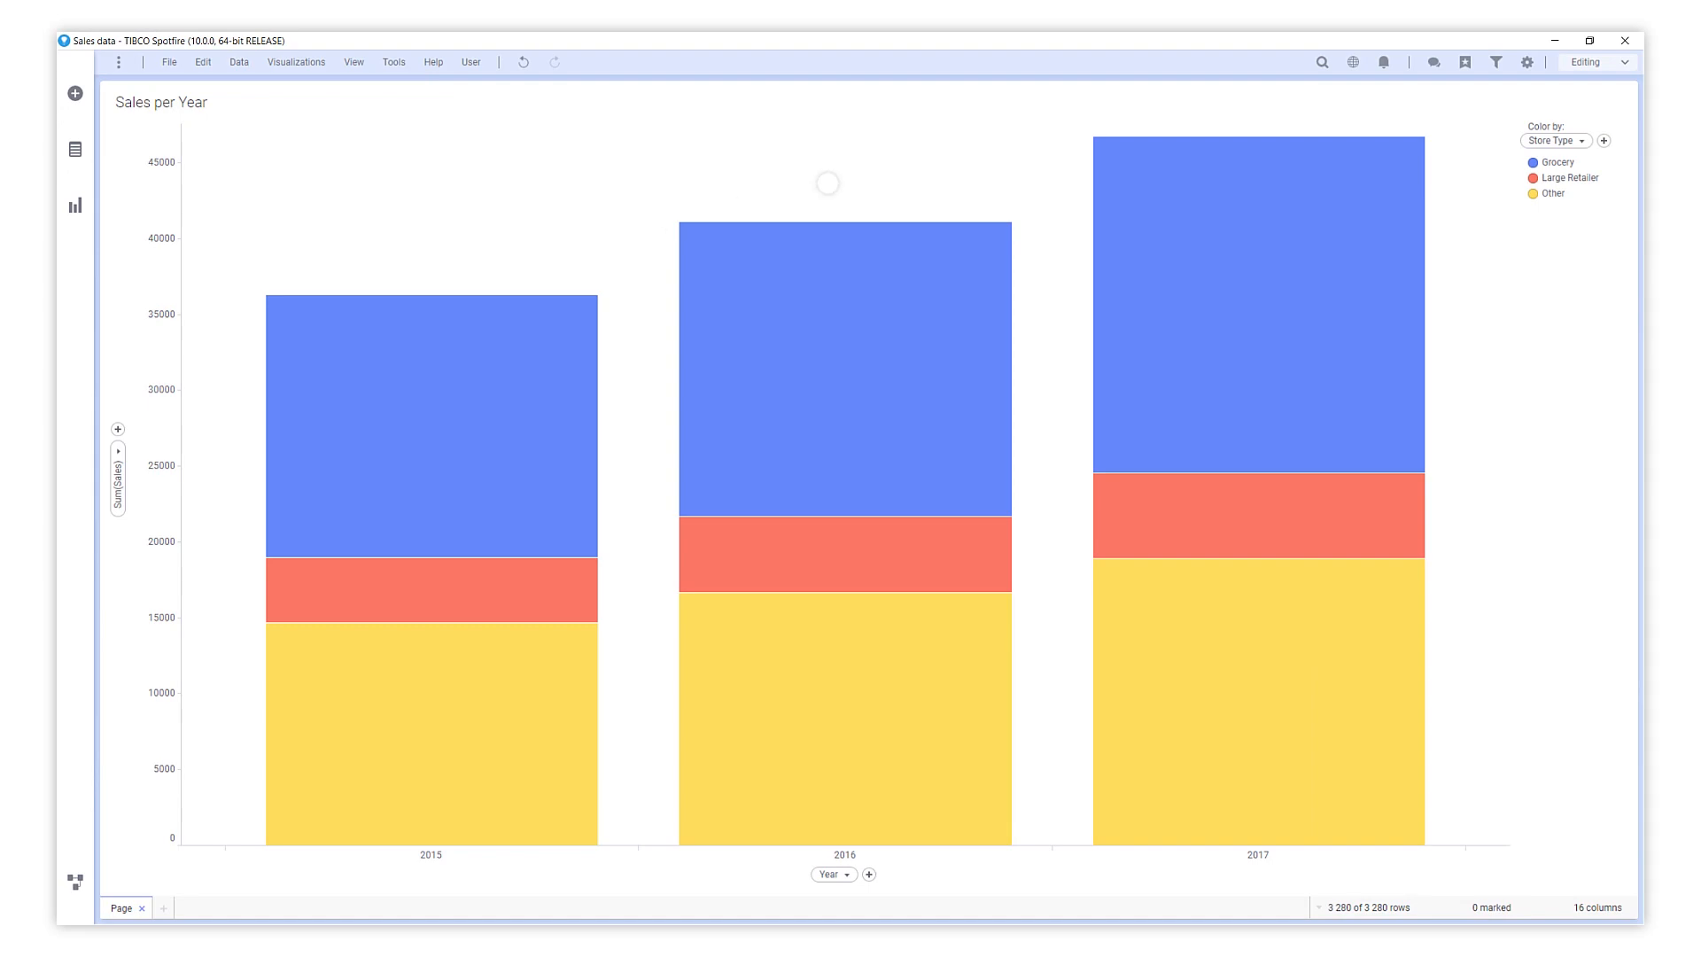
- Search 'Rebates per state' and add the shaded-states map of average Rebates
click(1322, 62)
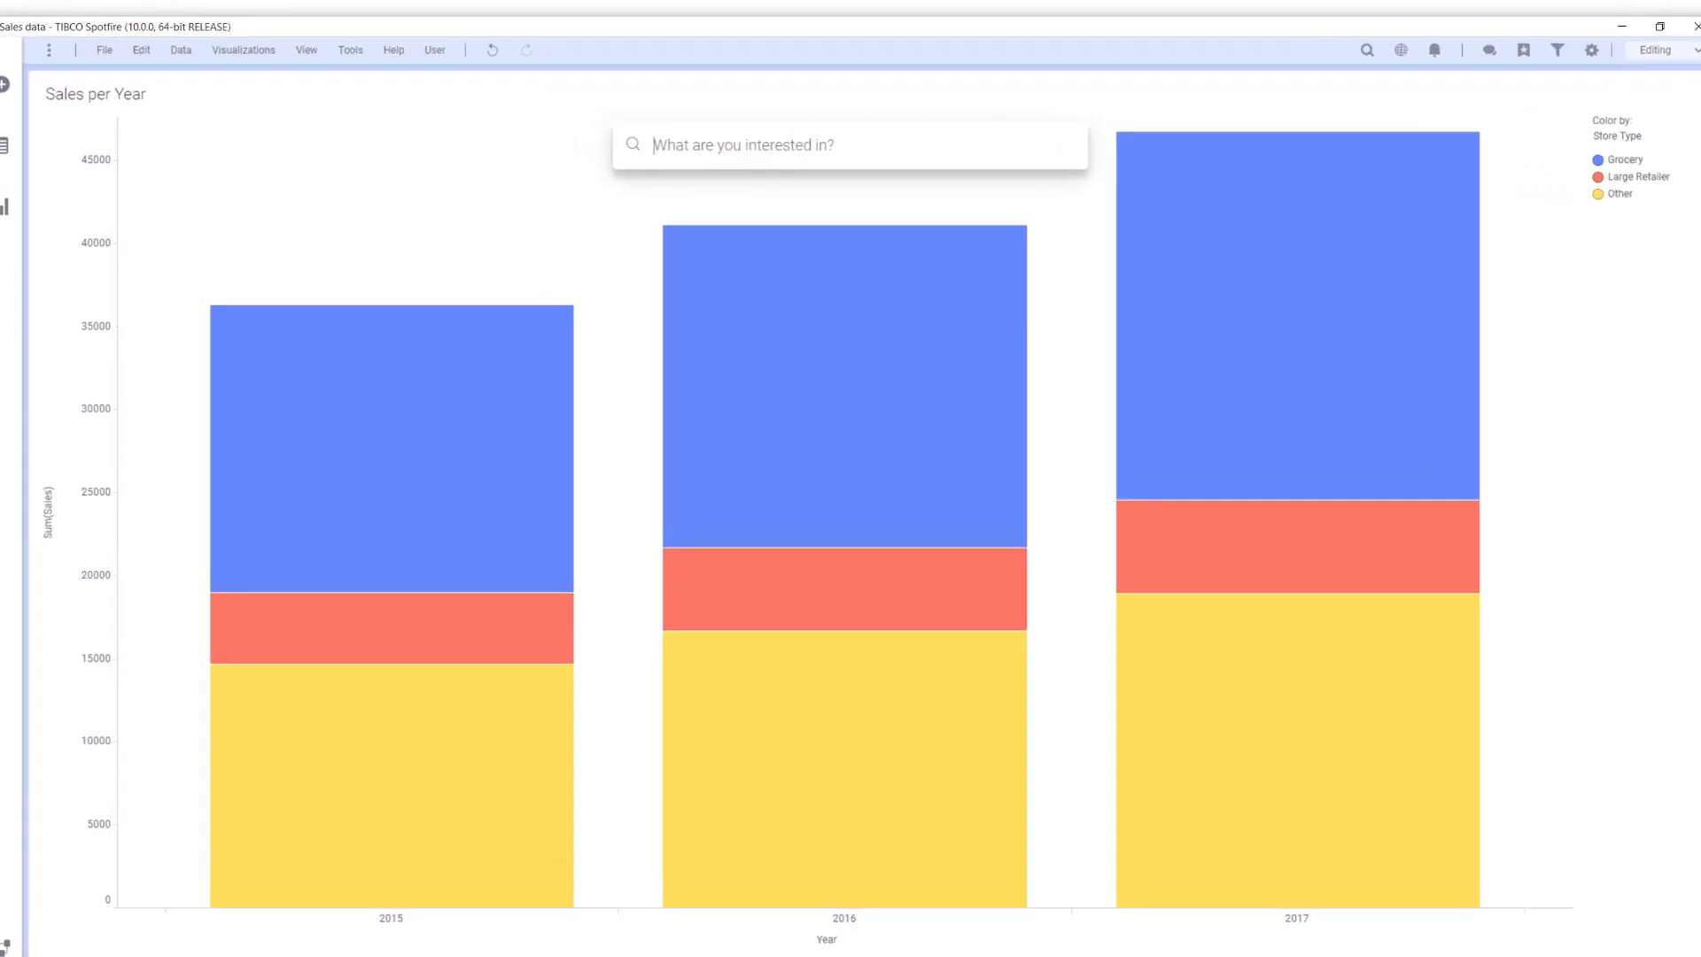
text(Rebates per)
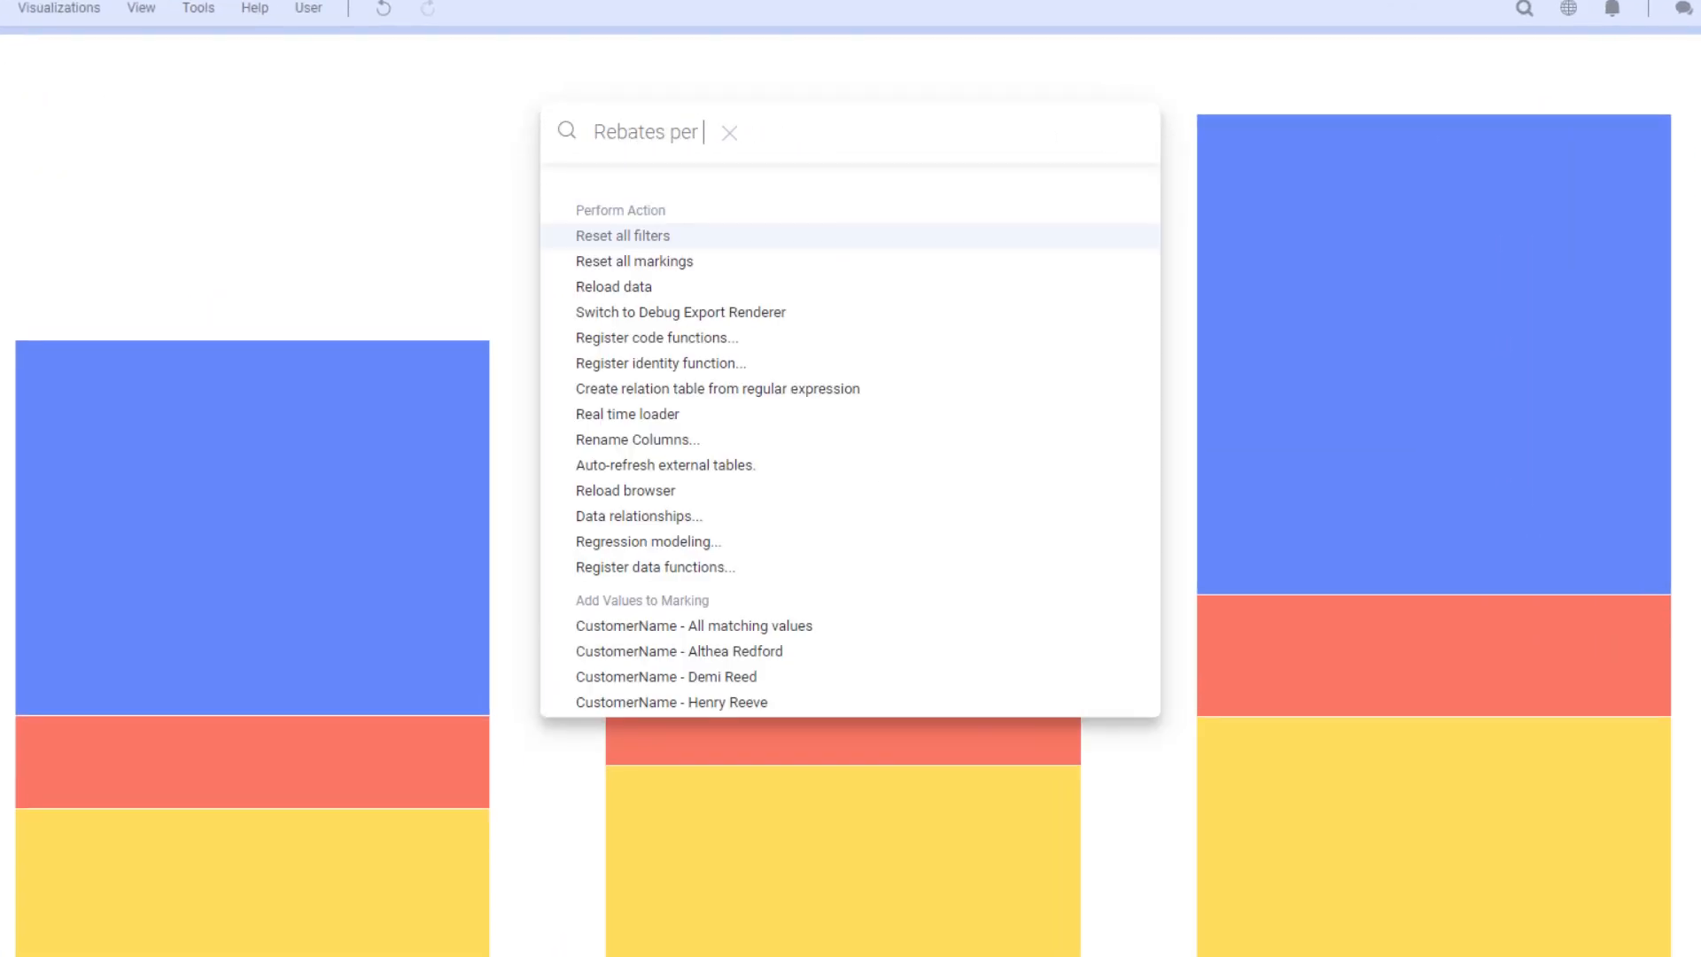
text(state)
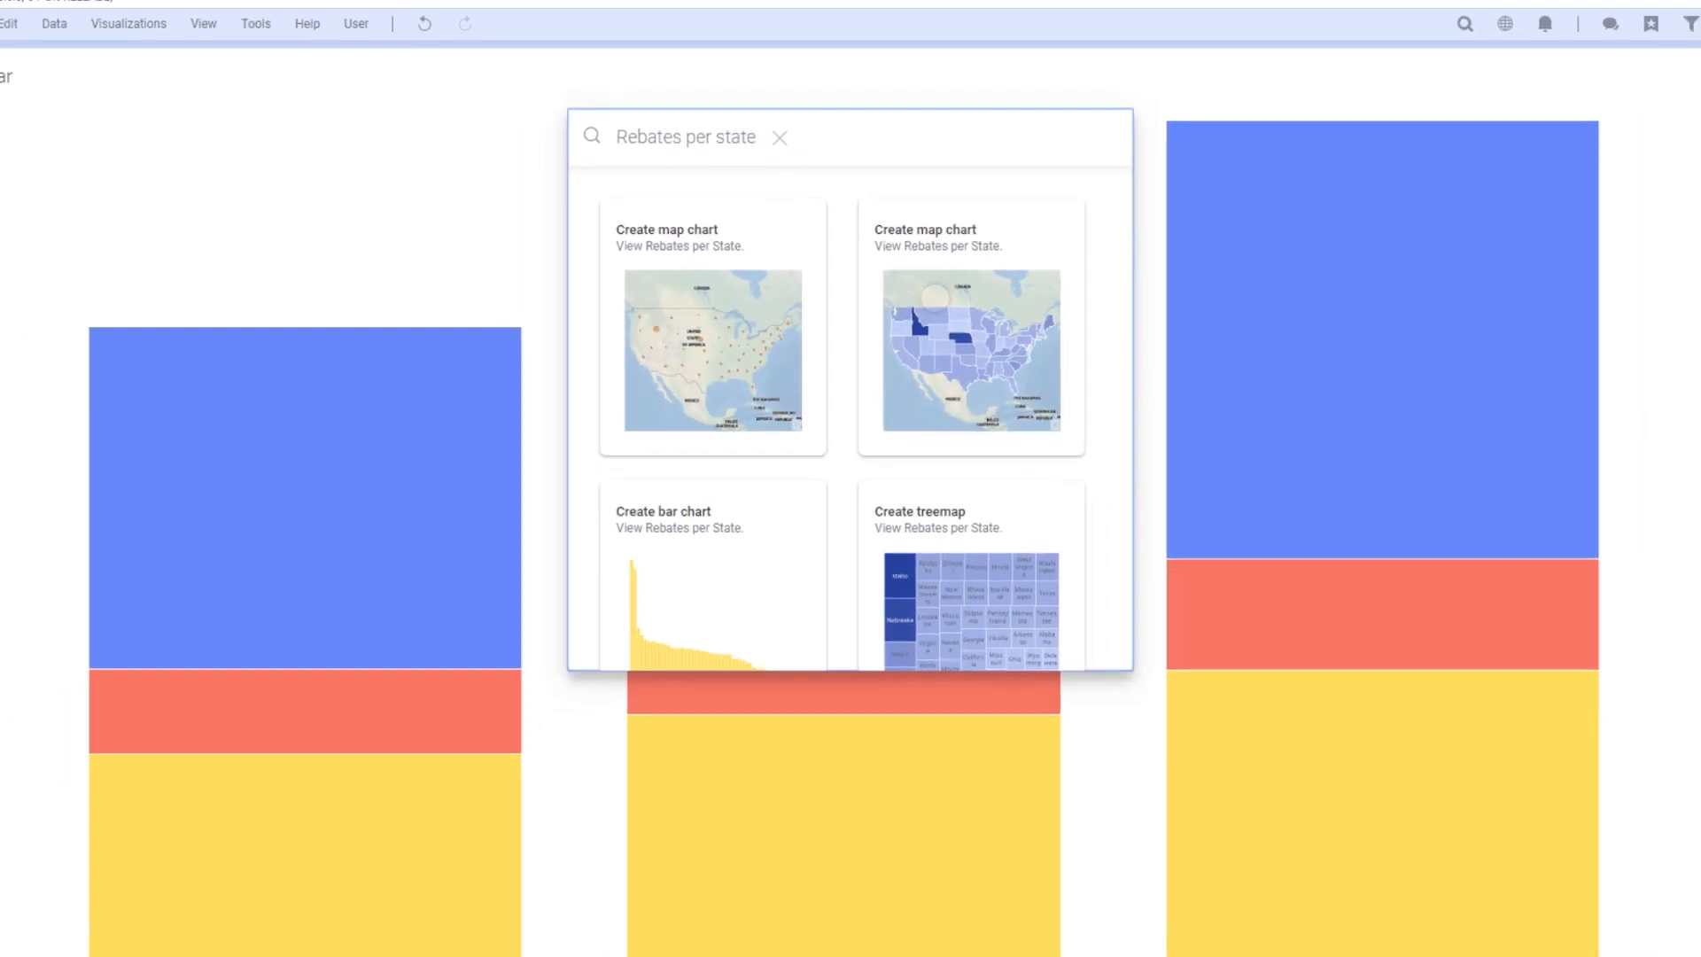
click(969, 326)
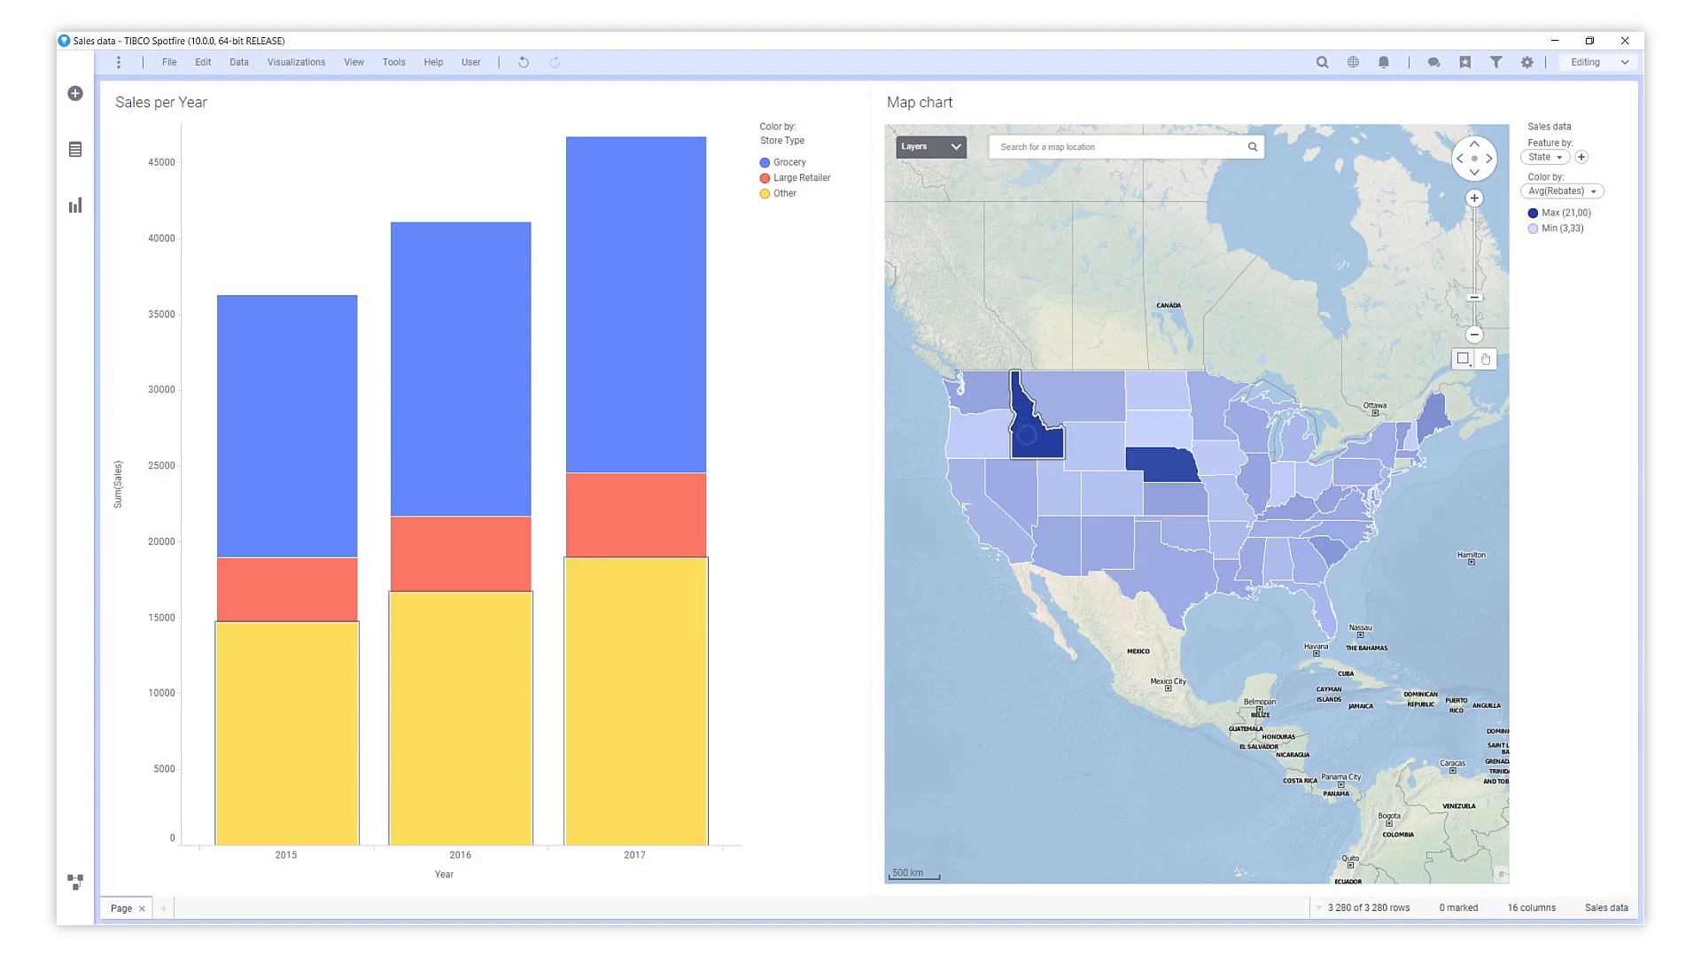
mouse_move(1026, 435)
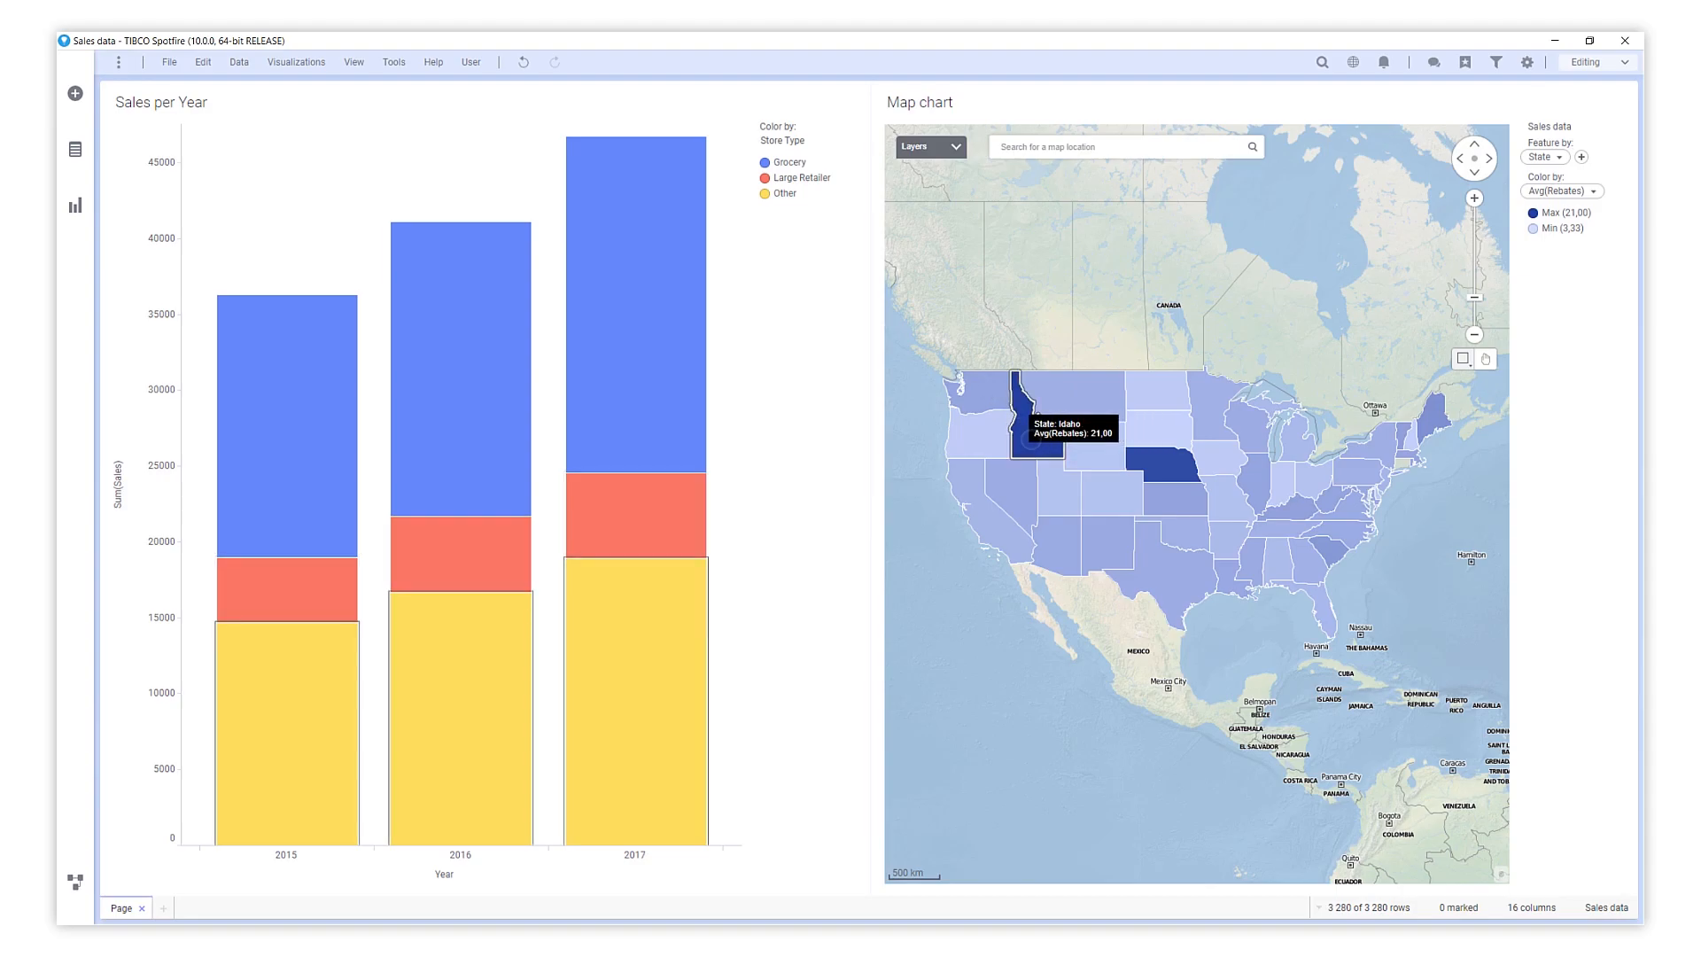
- Replace the Sales per Year chart with a Sales per State bar chart beside the map
click(1029, 414)
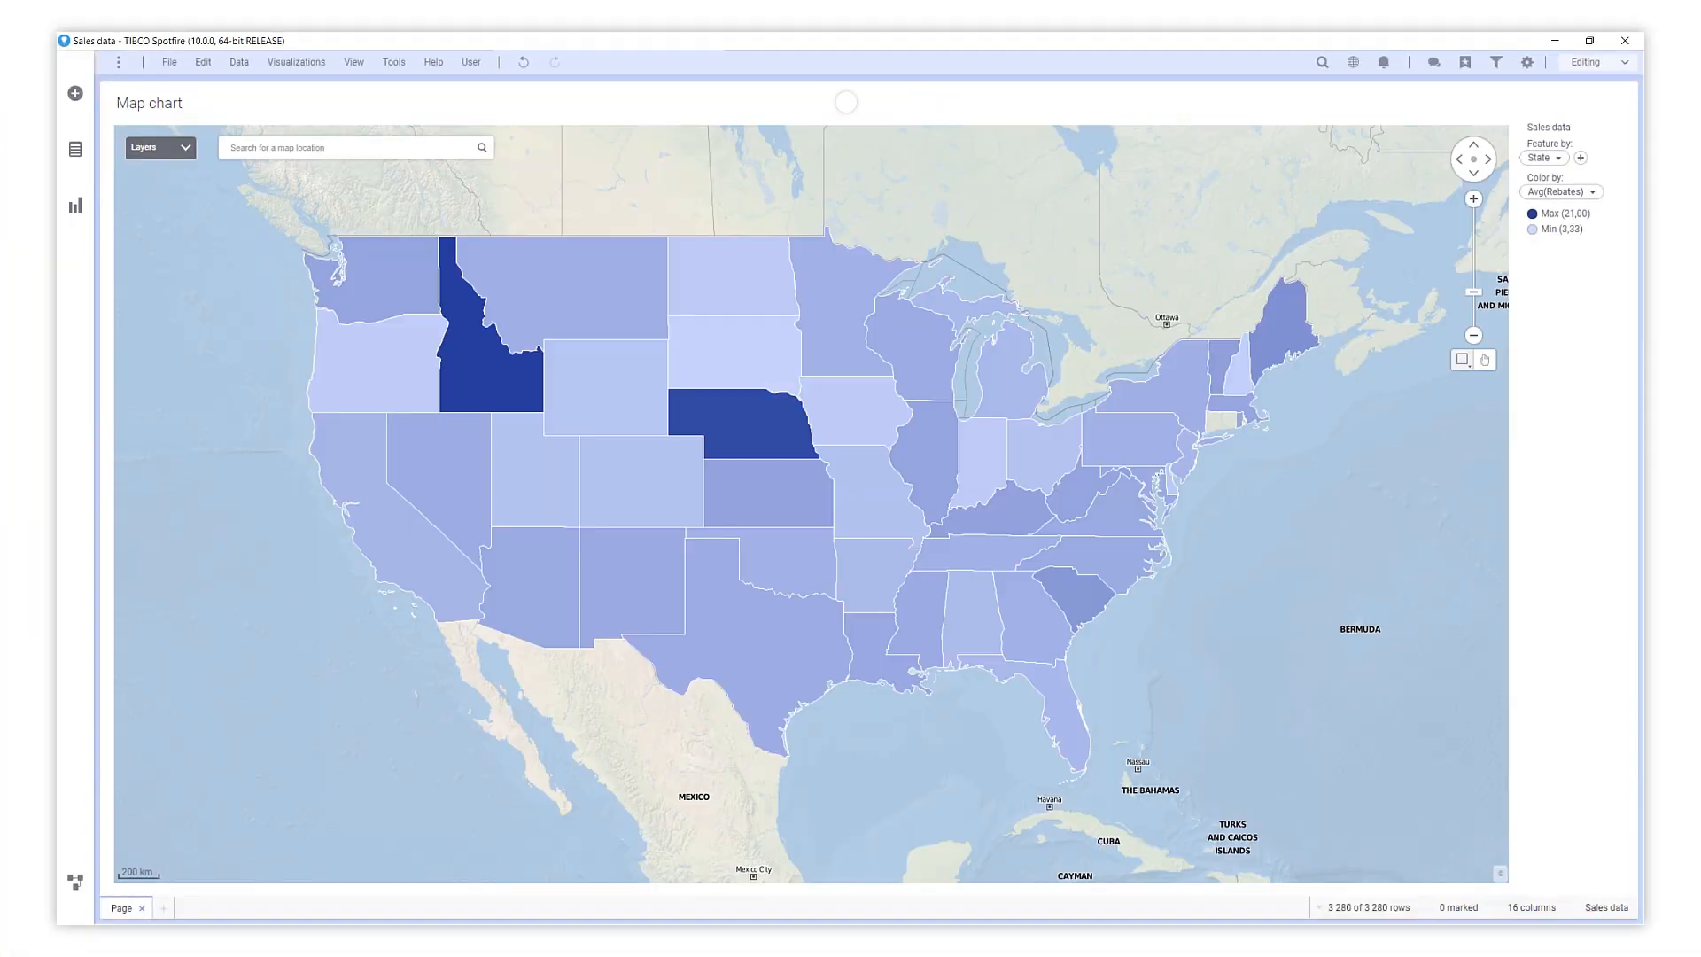
click(74, 208)
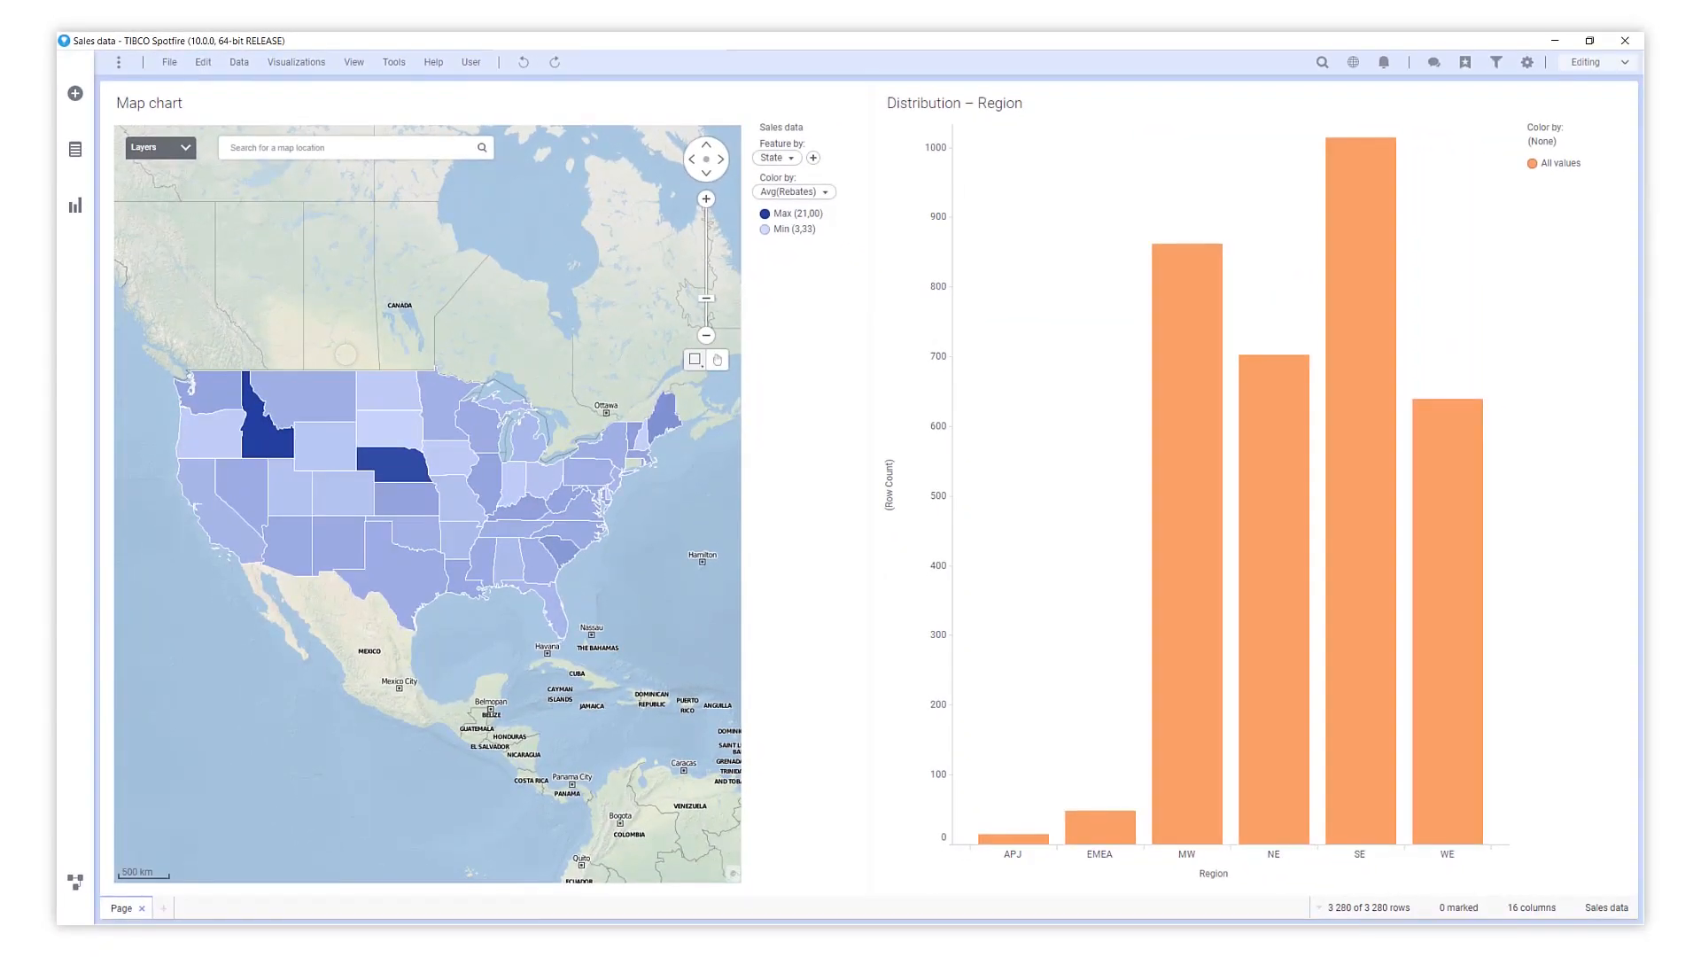
click(75, 148)
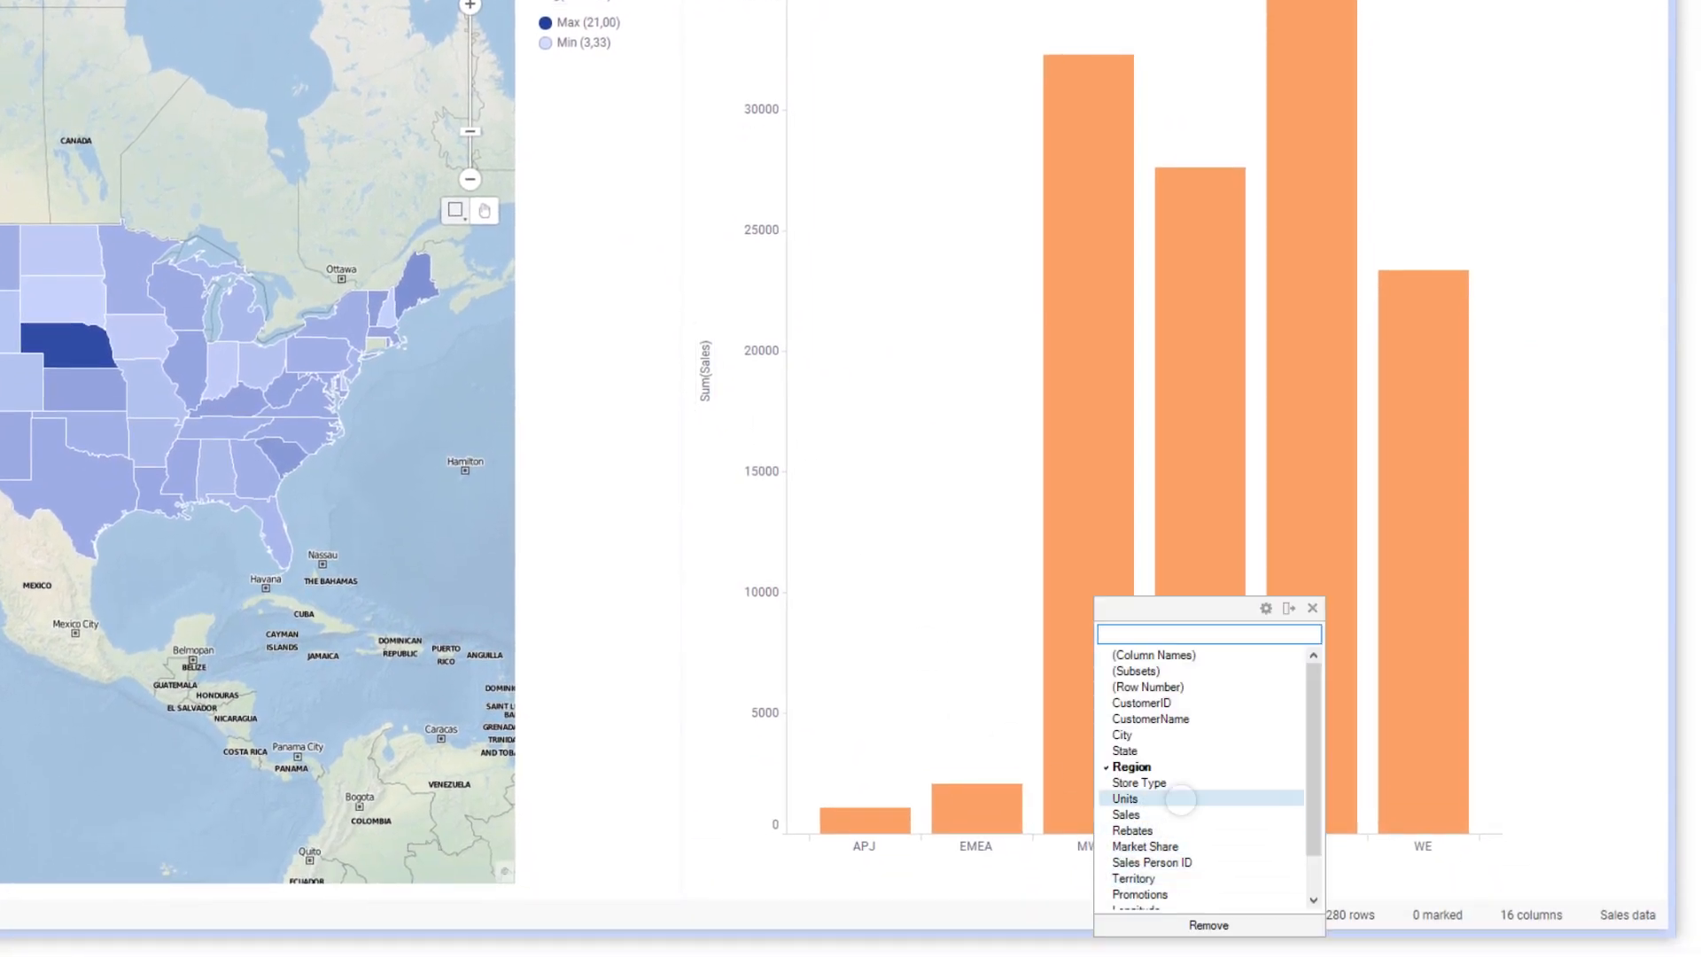
mouse_move(1123, 734)
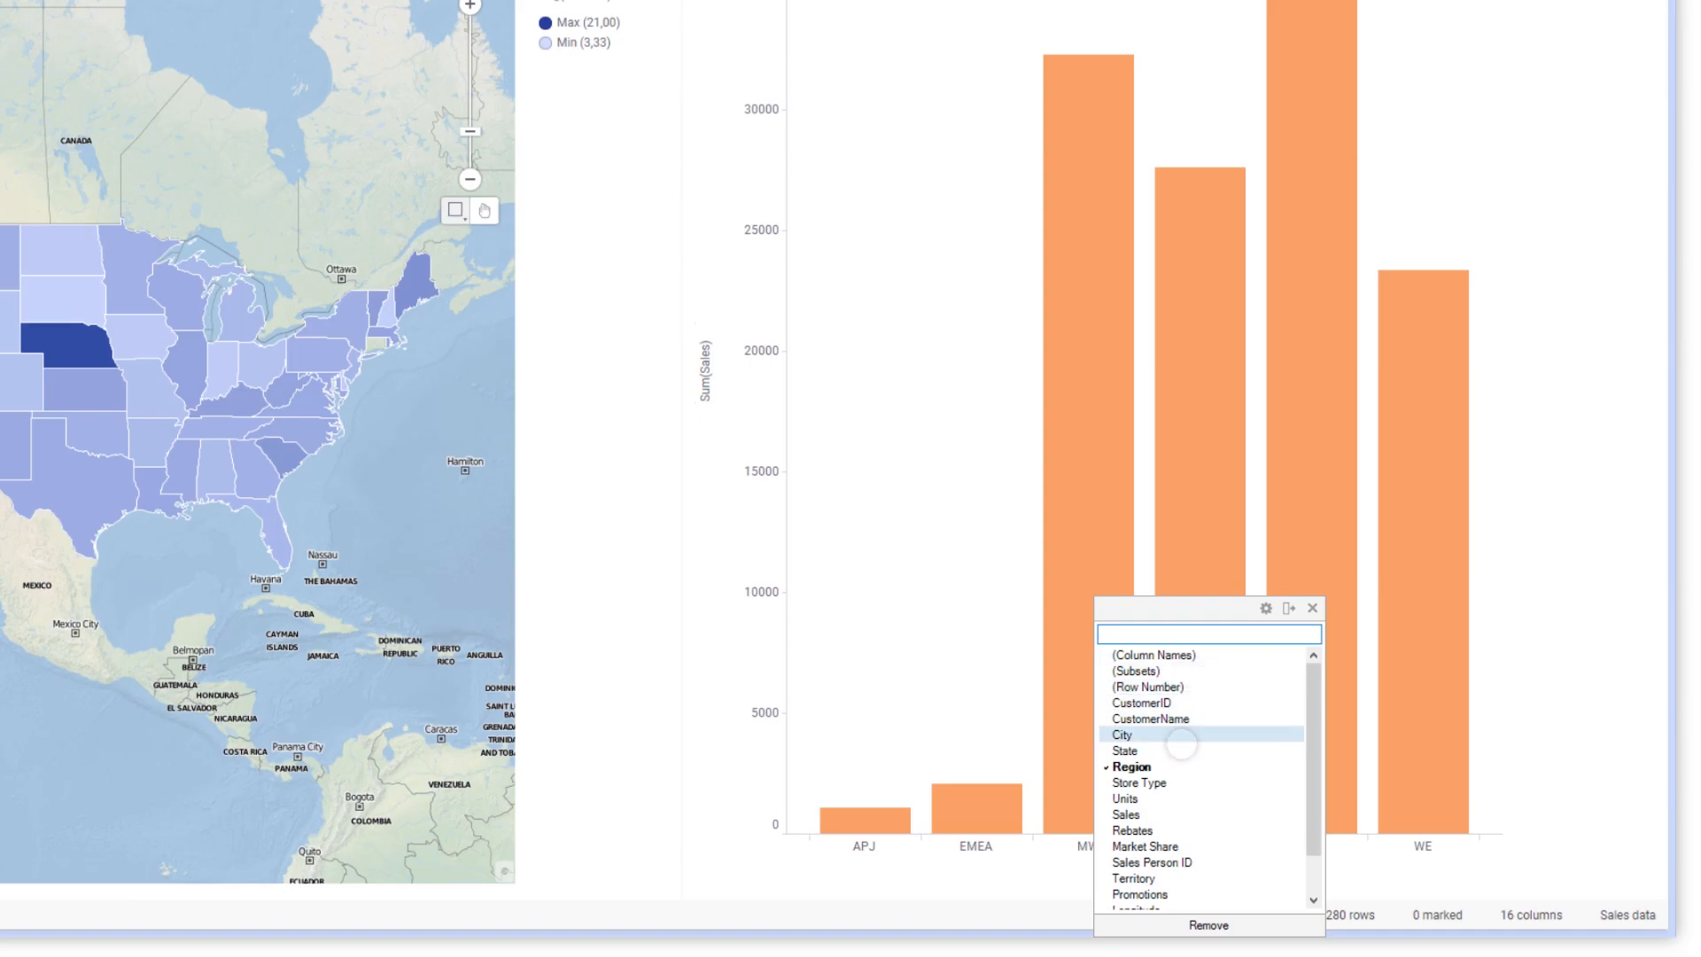
click(1127, 751)
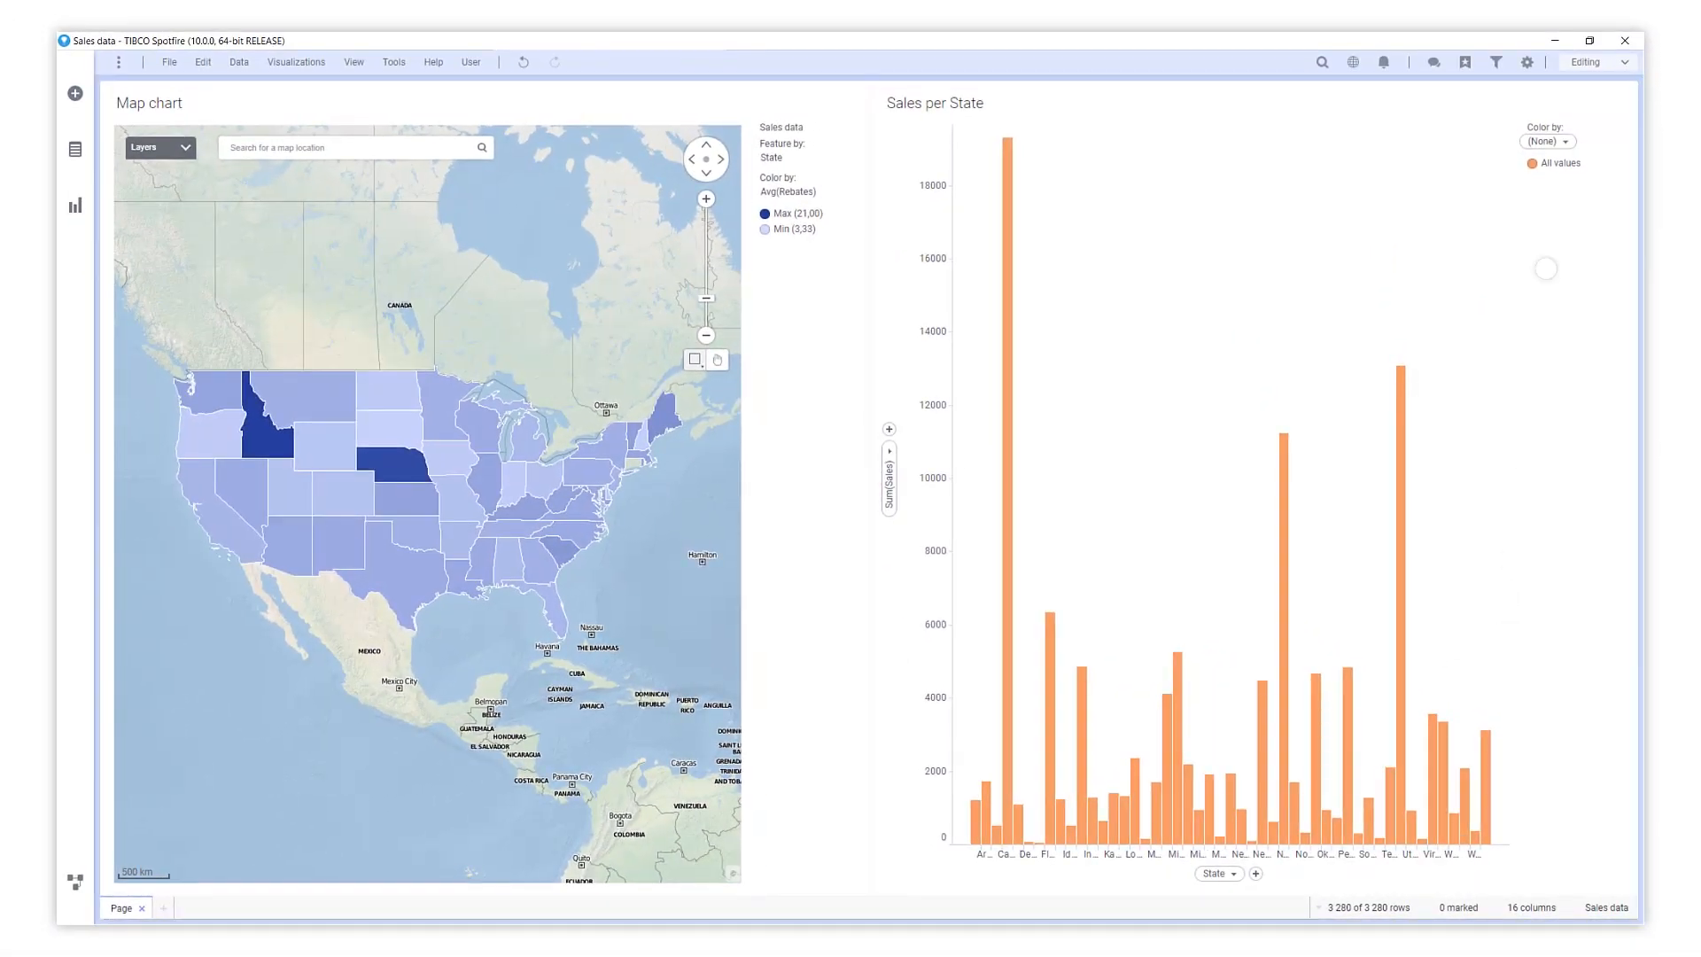
click(1548, 142)
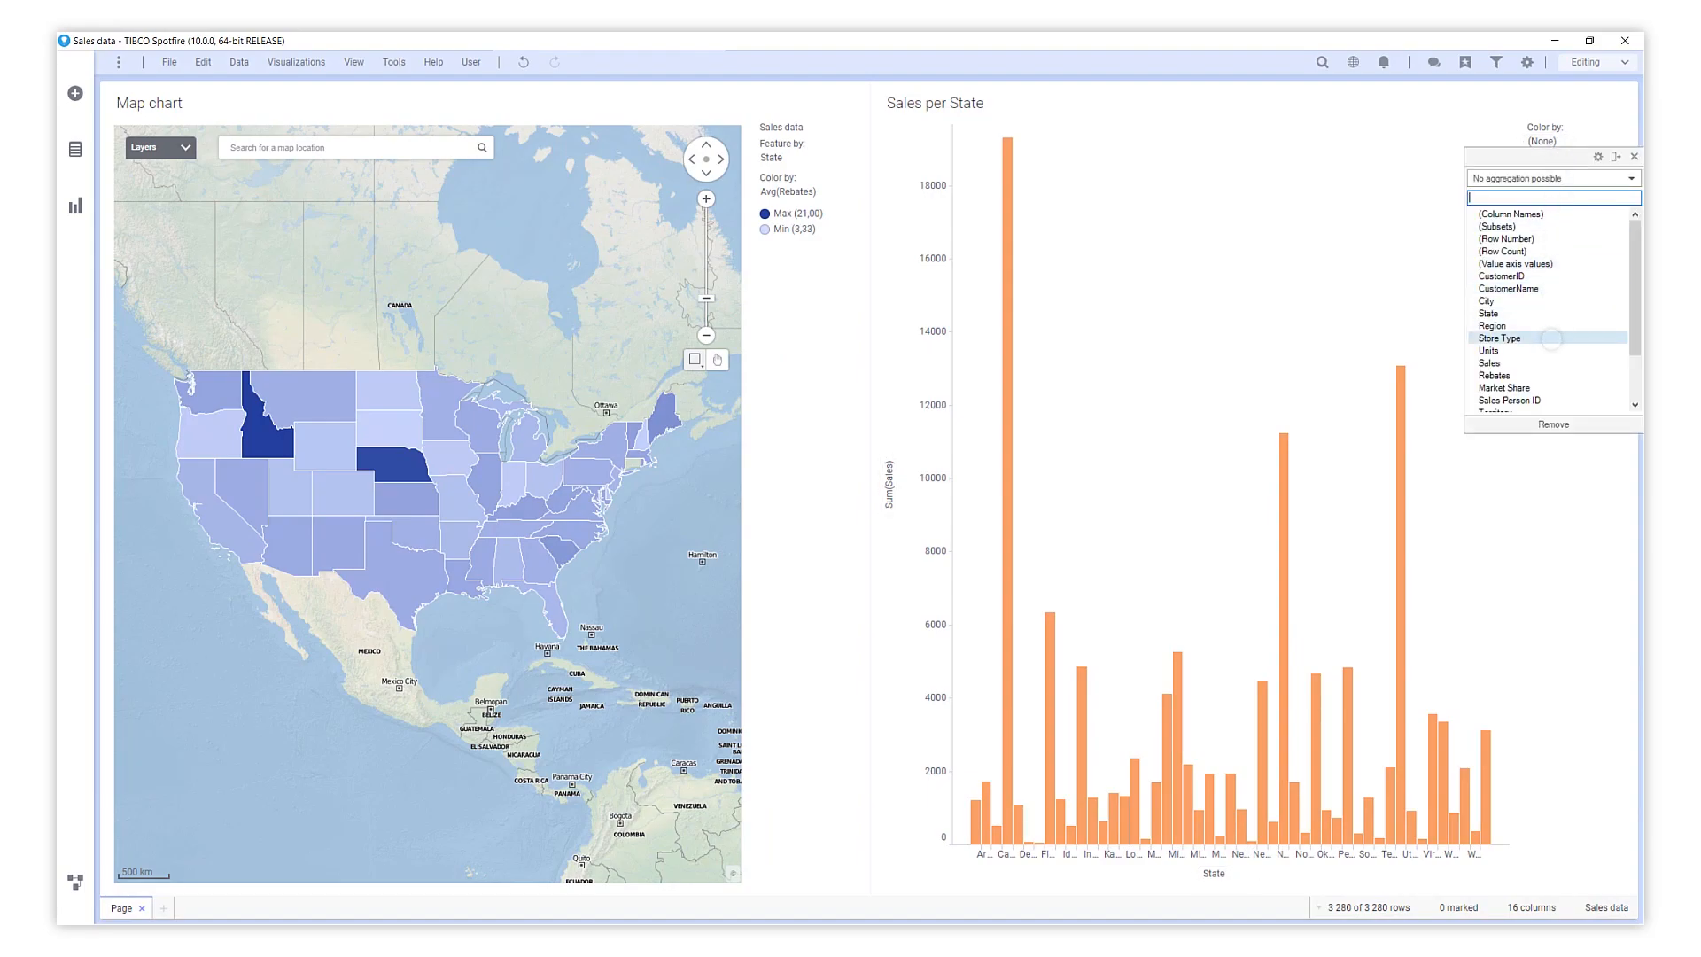
- Colour Sales per State by Store Type, sort bars by value and make it horizontal
click(1499, 337)
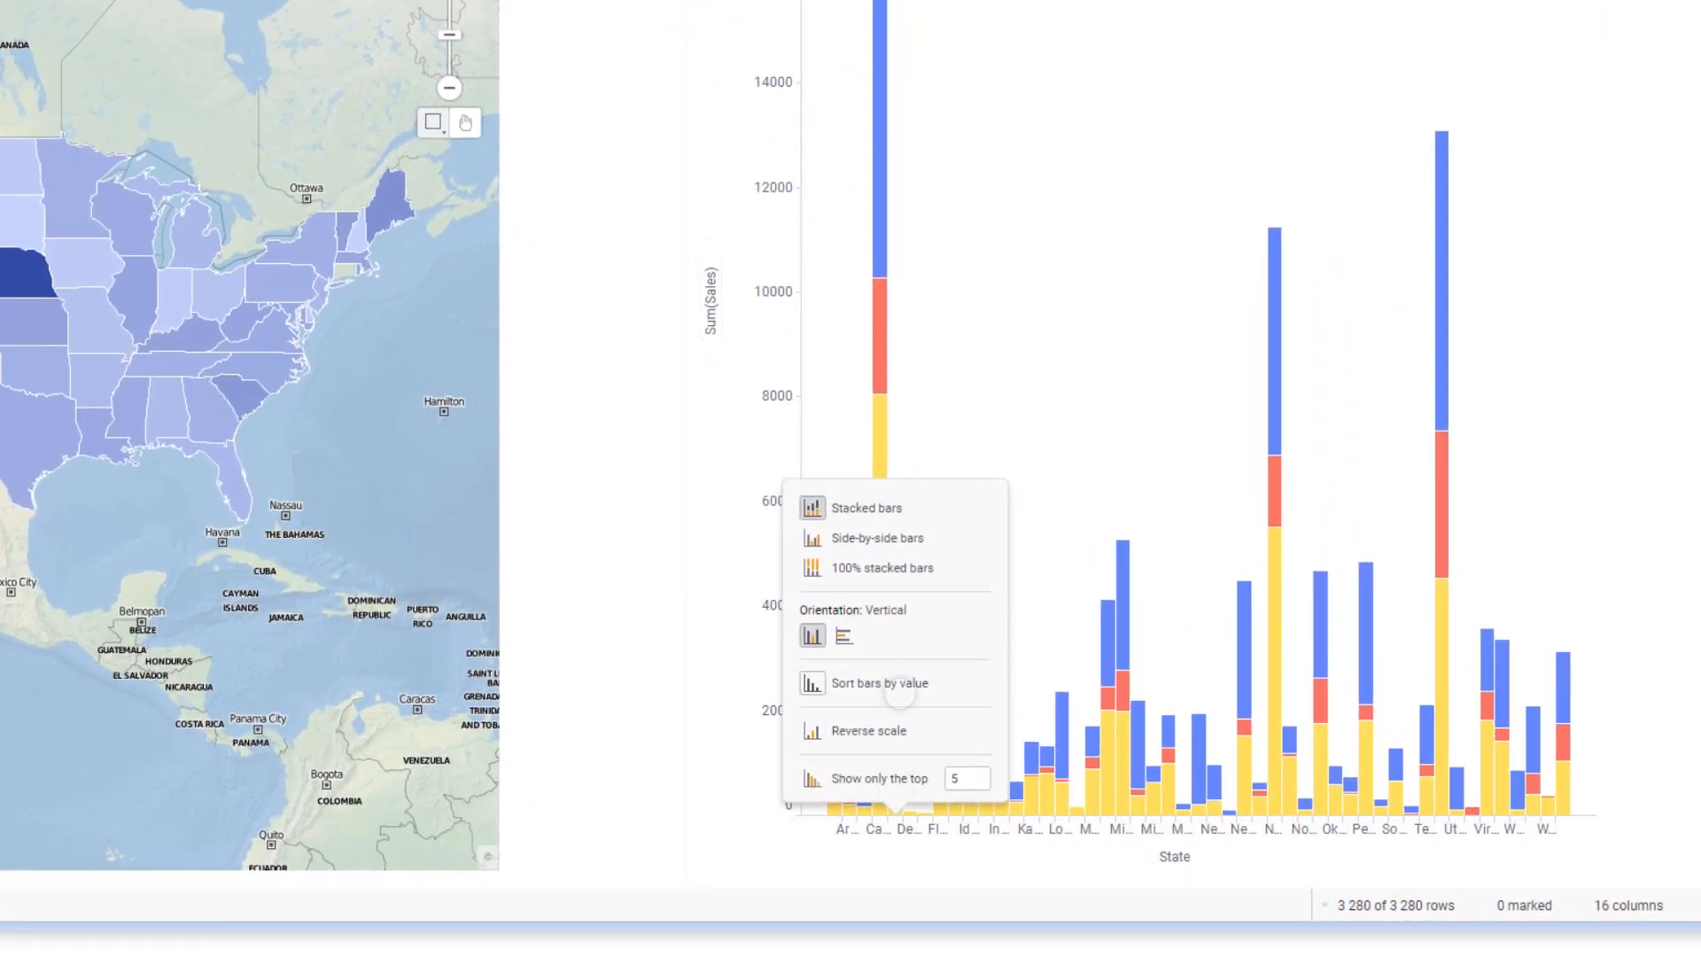
click(879, 682)
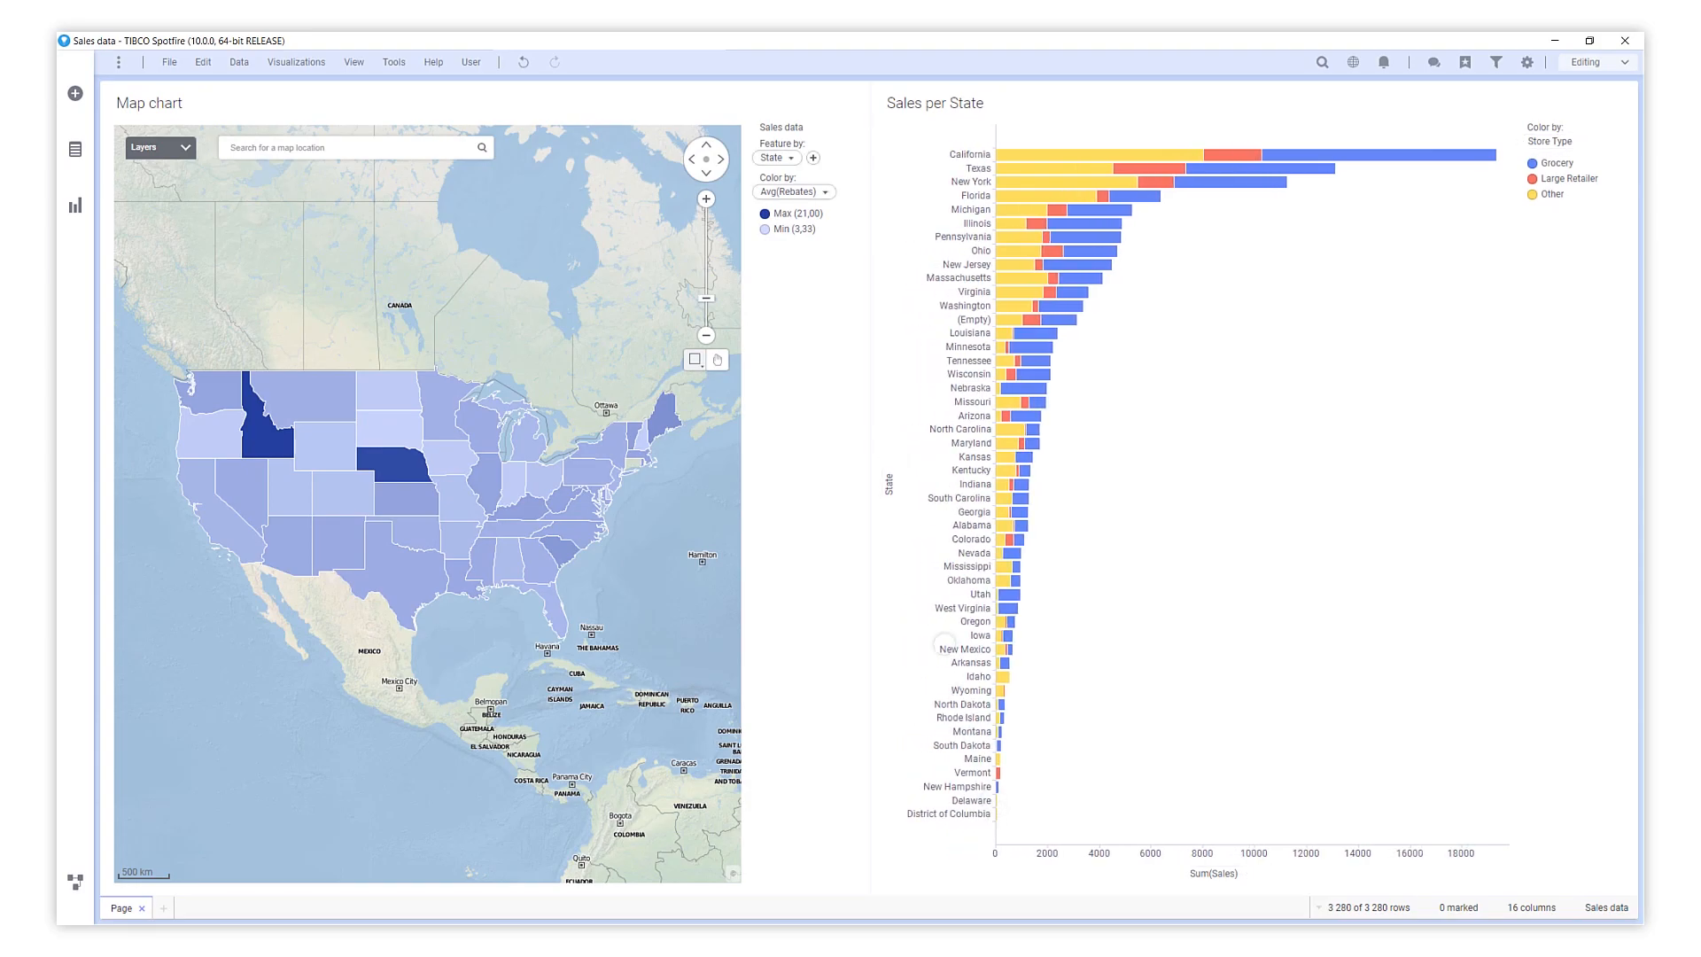
- Shade the map's states by a Sum([Rebates]) expression instead of average Rebates
click(794, 191)
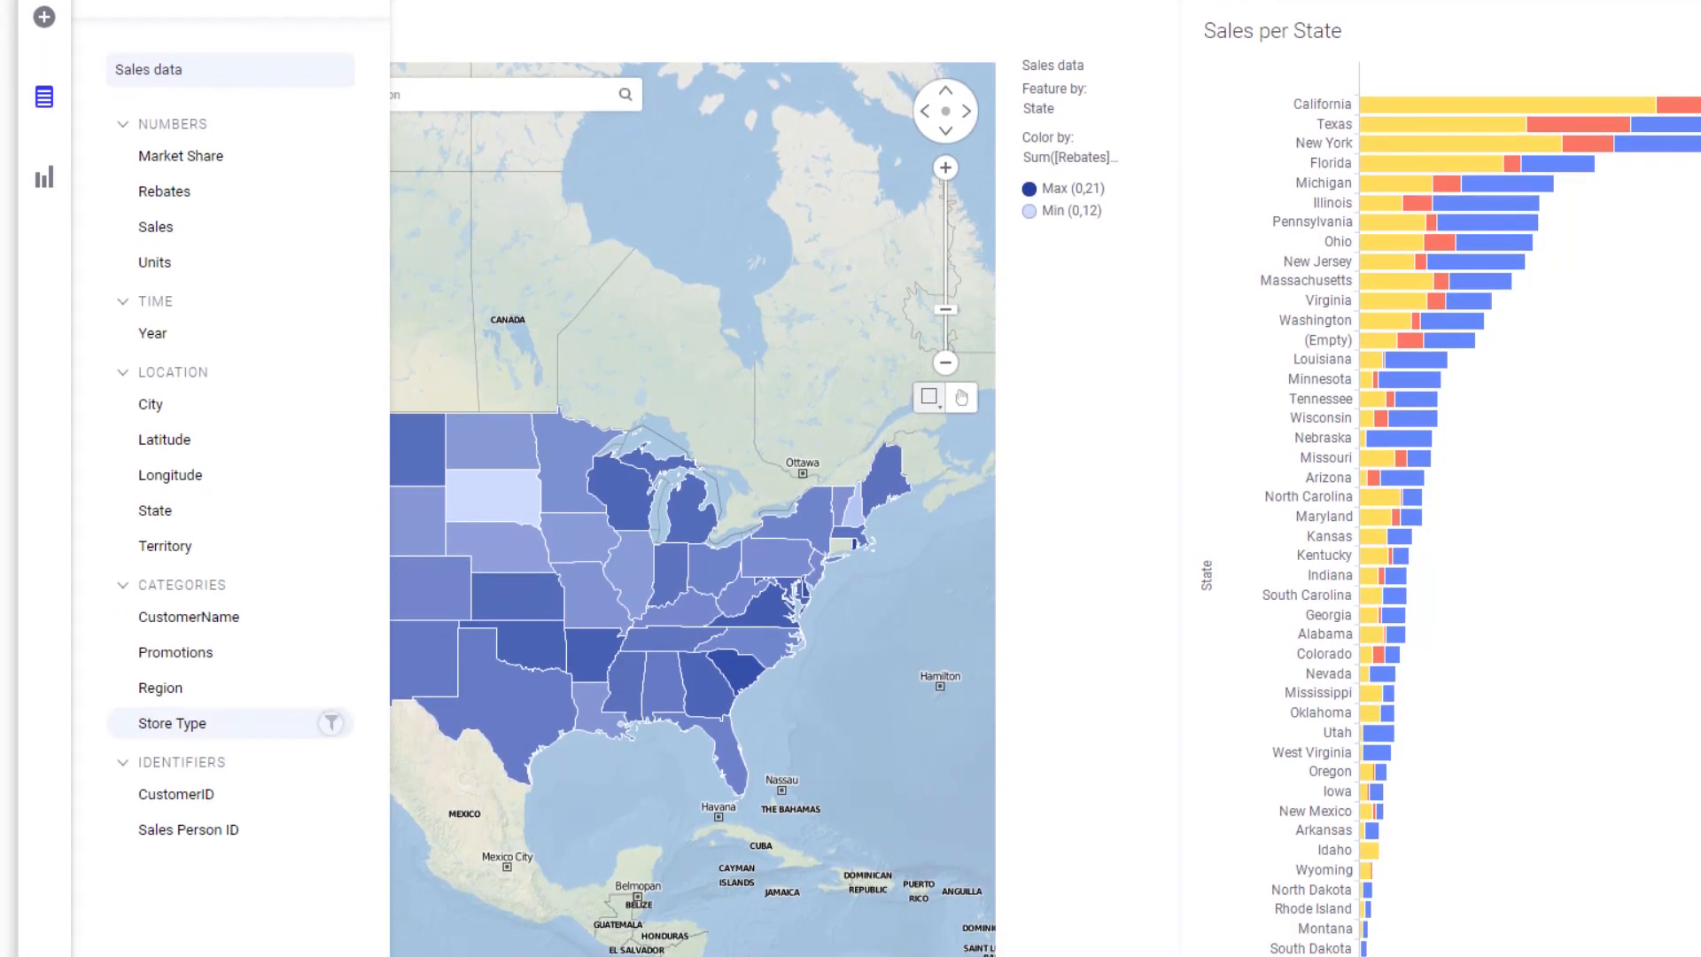
- Filter out the Other store type and mark Texas in the chart and map
click(332, 722)
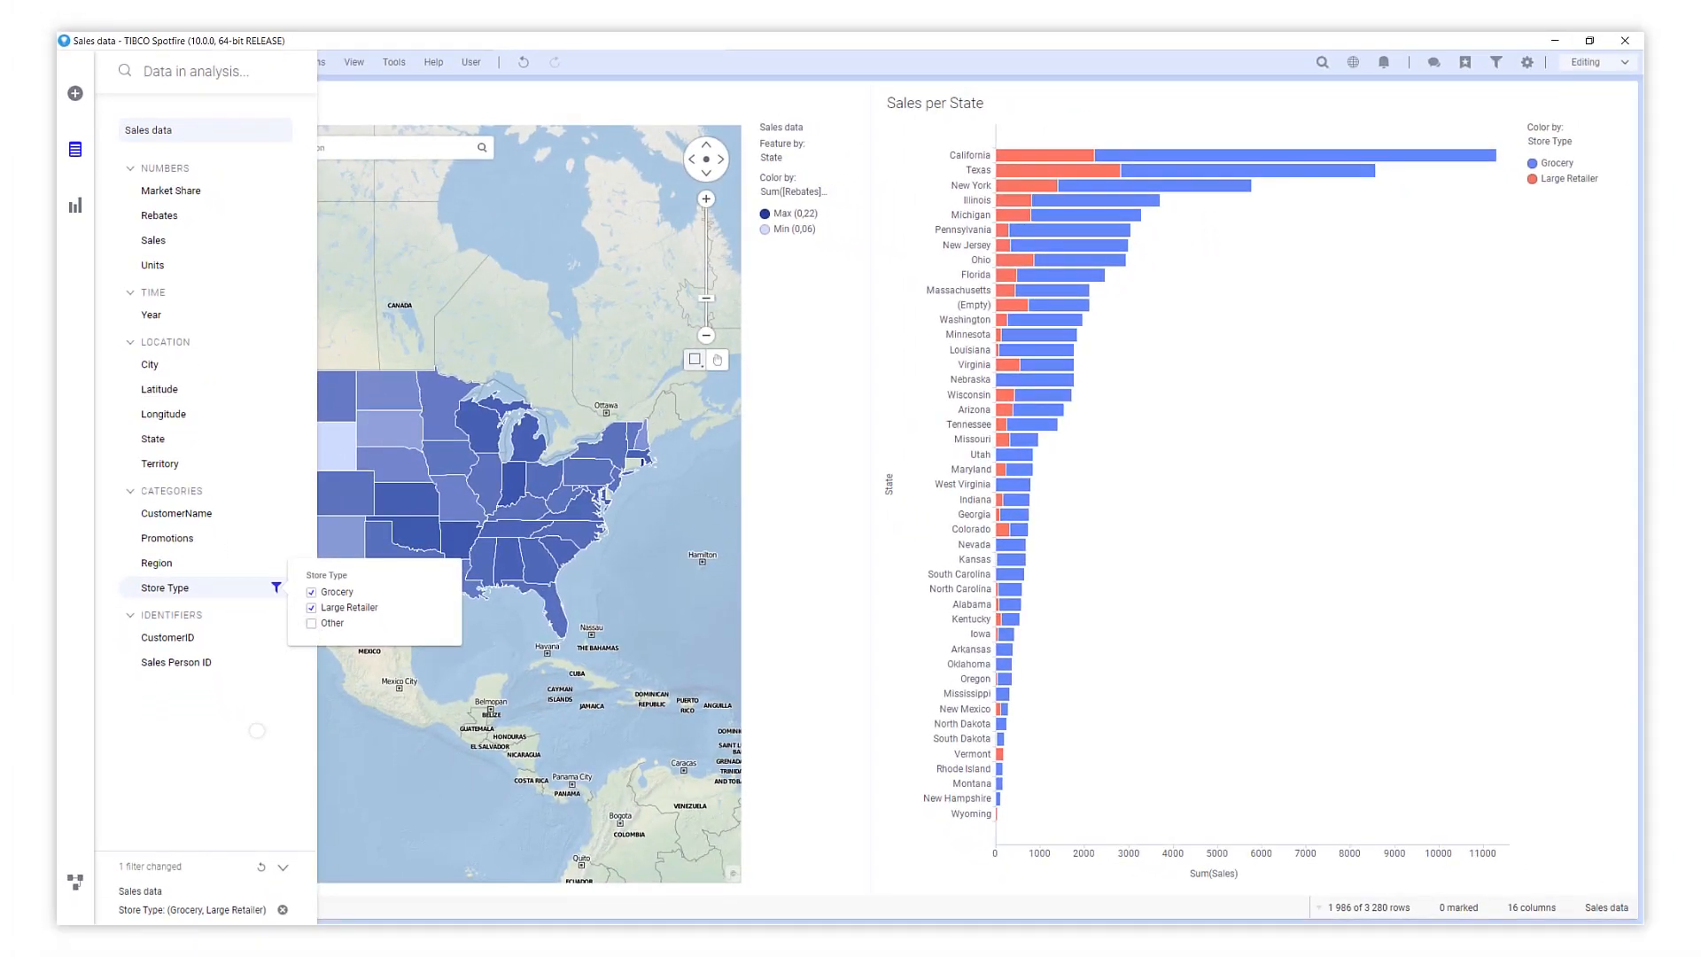
click(75, 149)
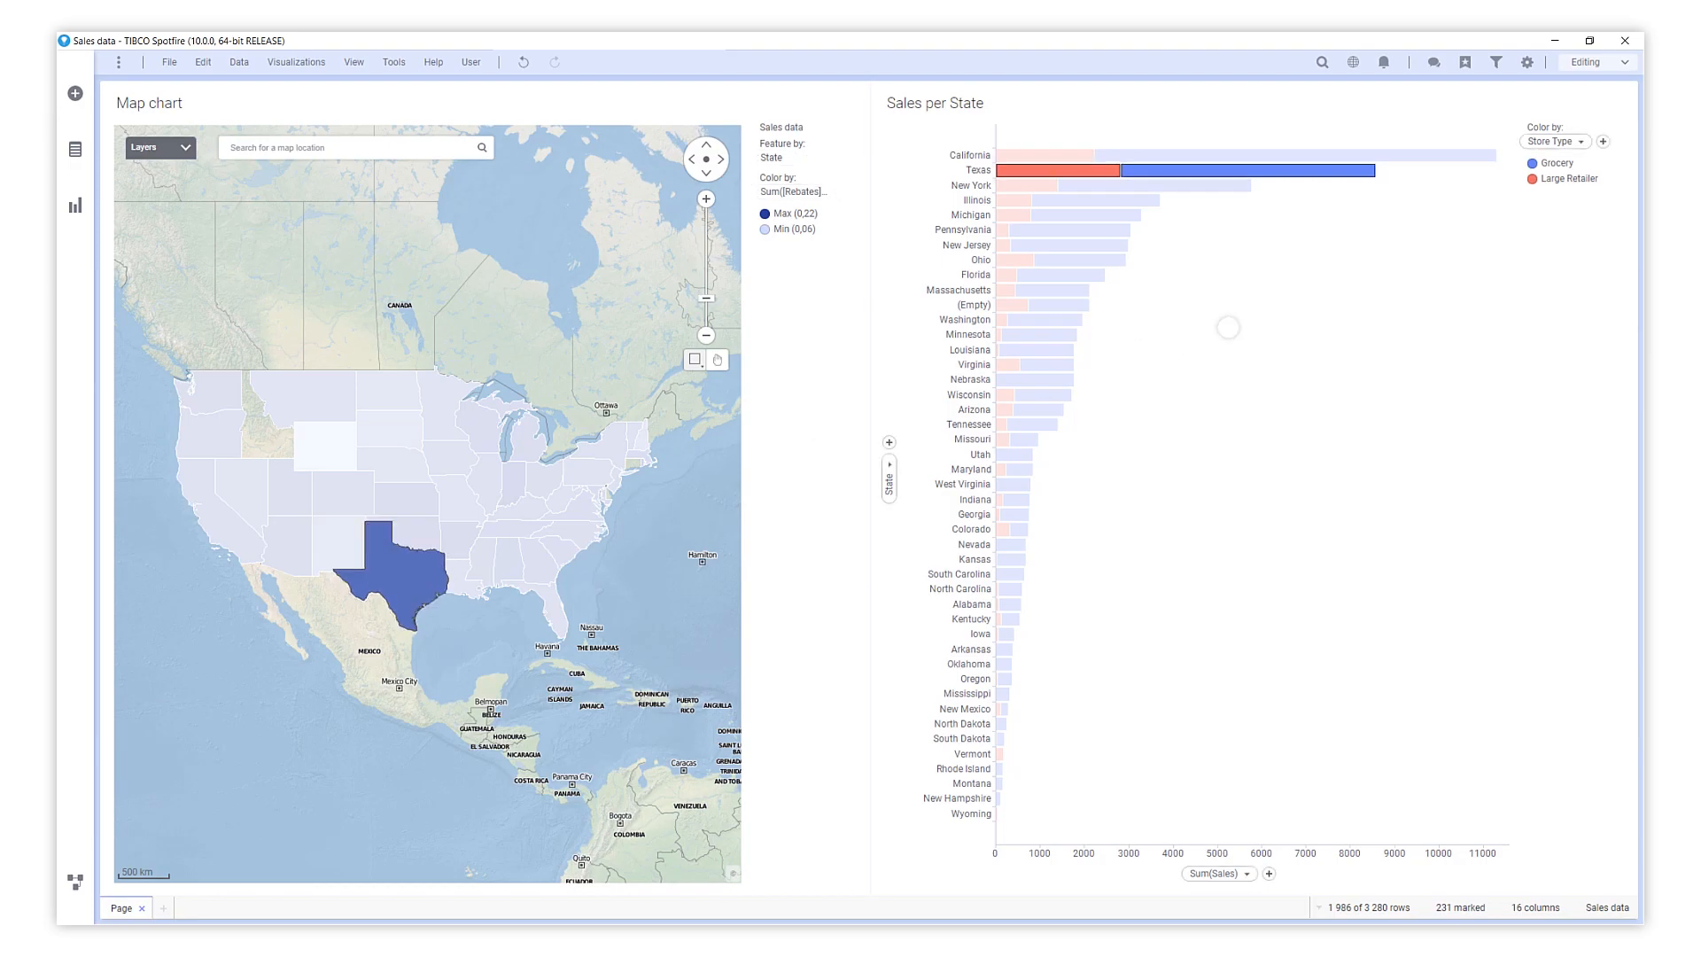
- Add a details table of marked rows under the chart and mark several states' Grocery bars
right_click(1226, 328)
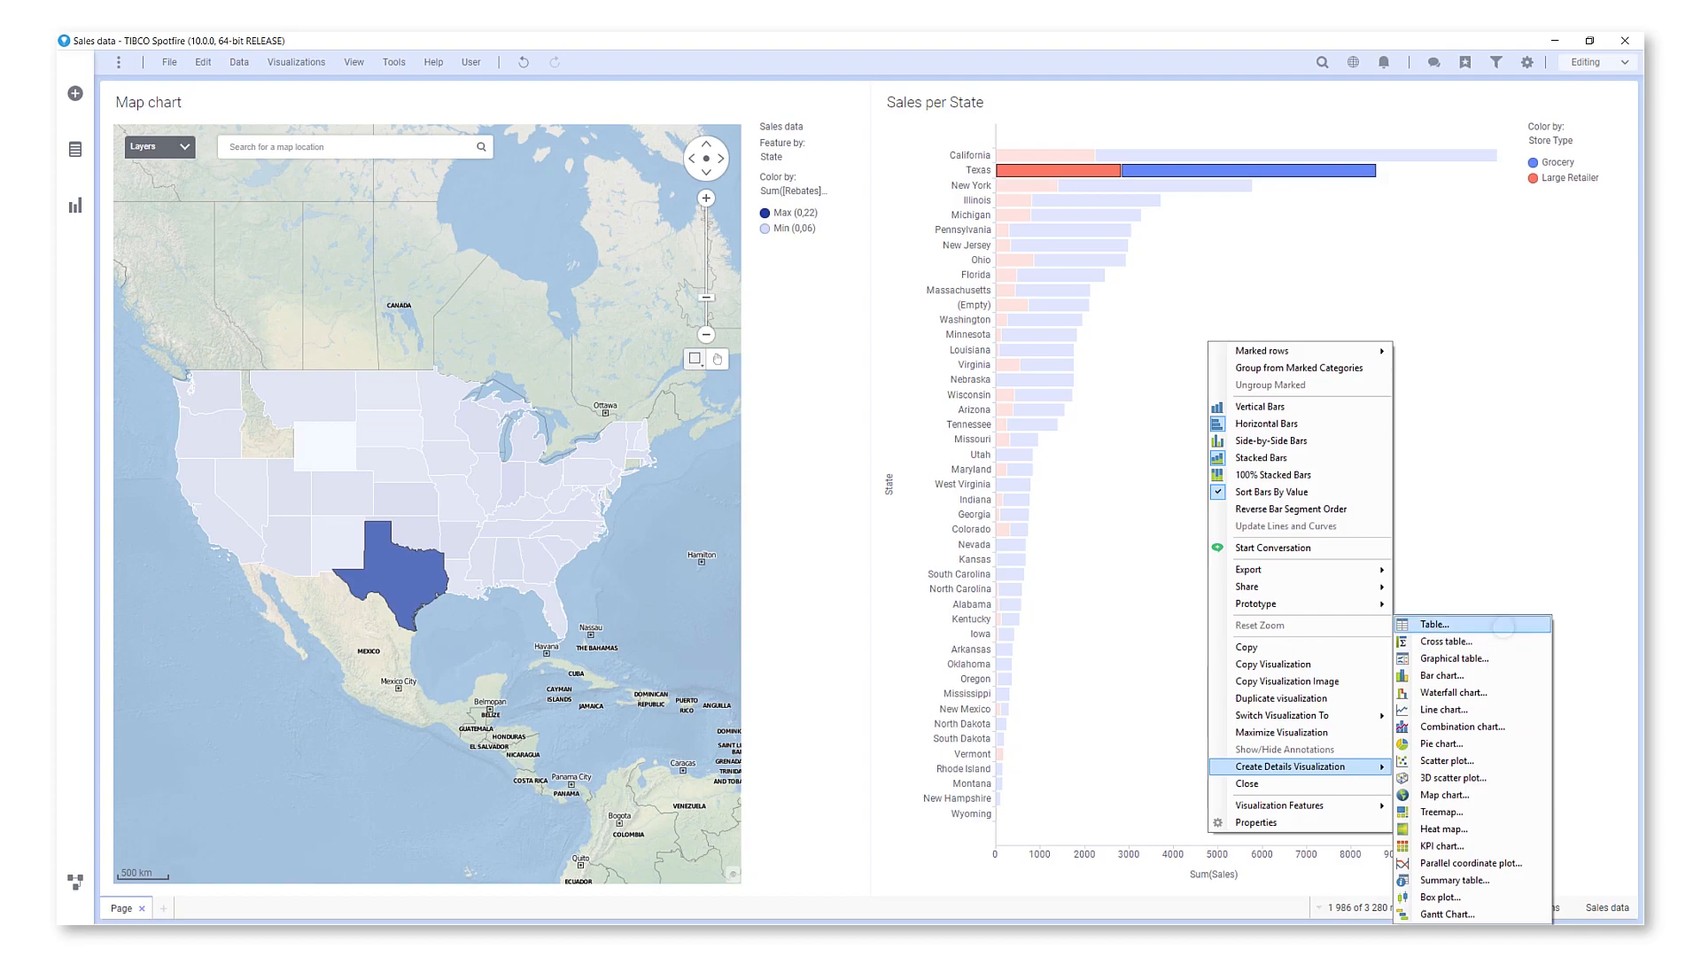
click(1437, 622)
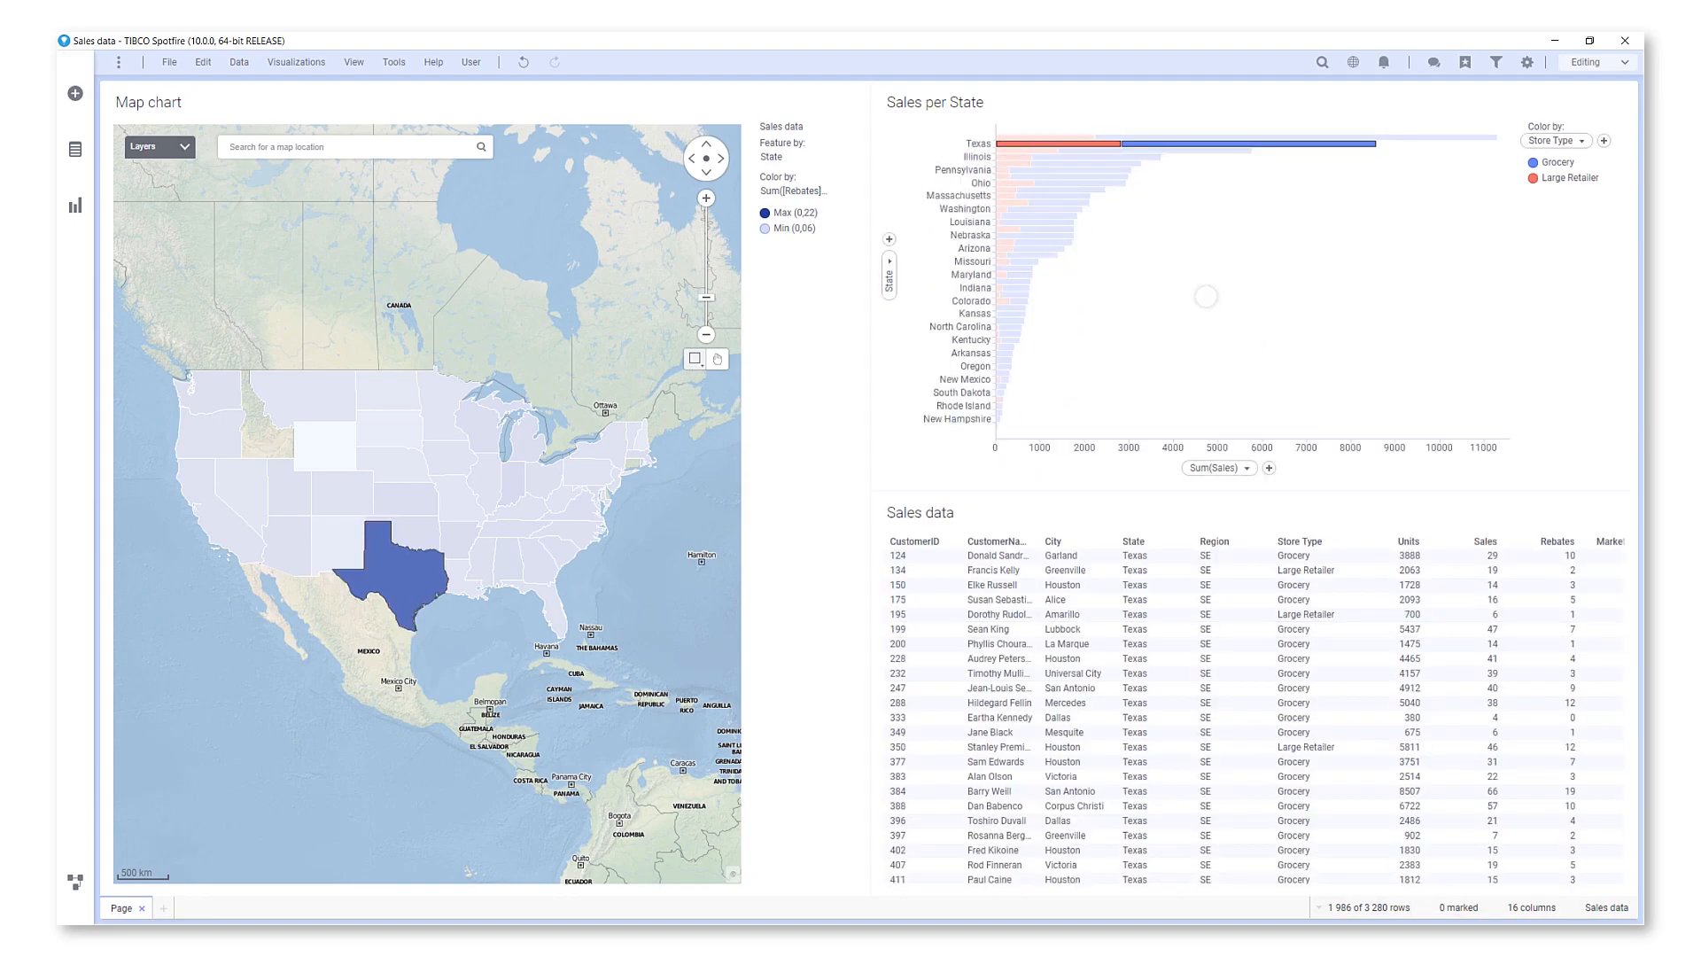
click(434, 395)
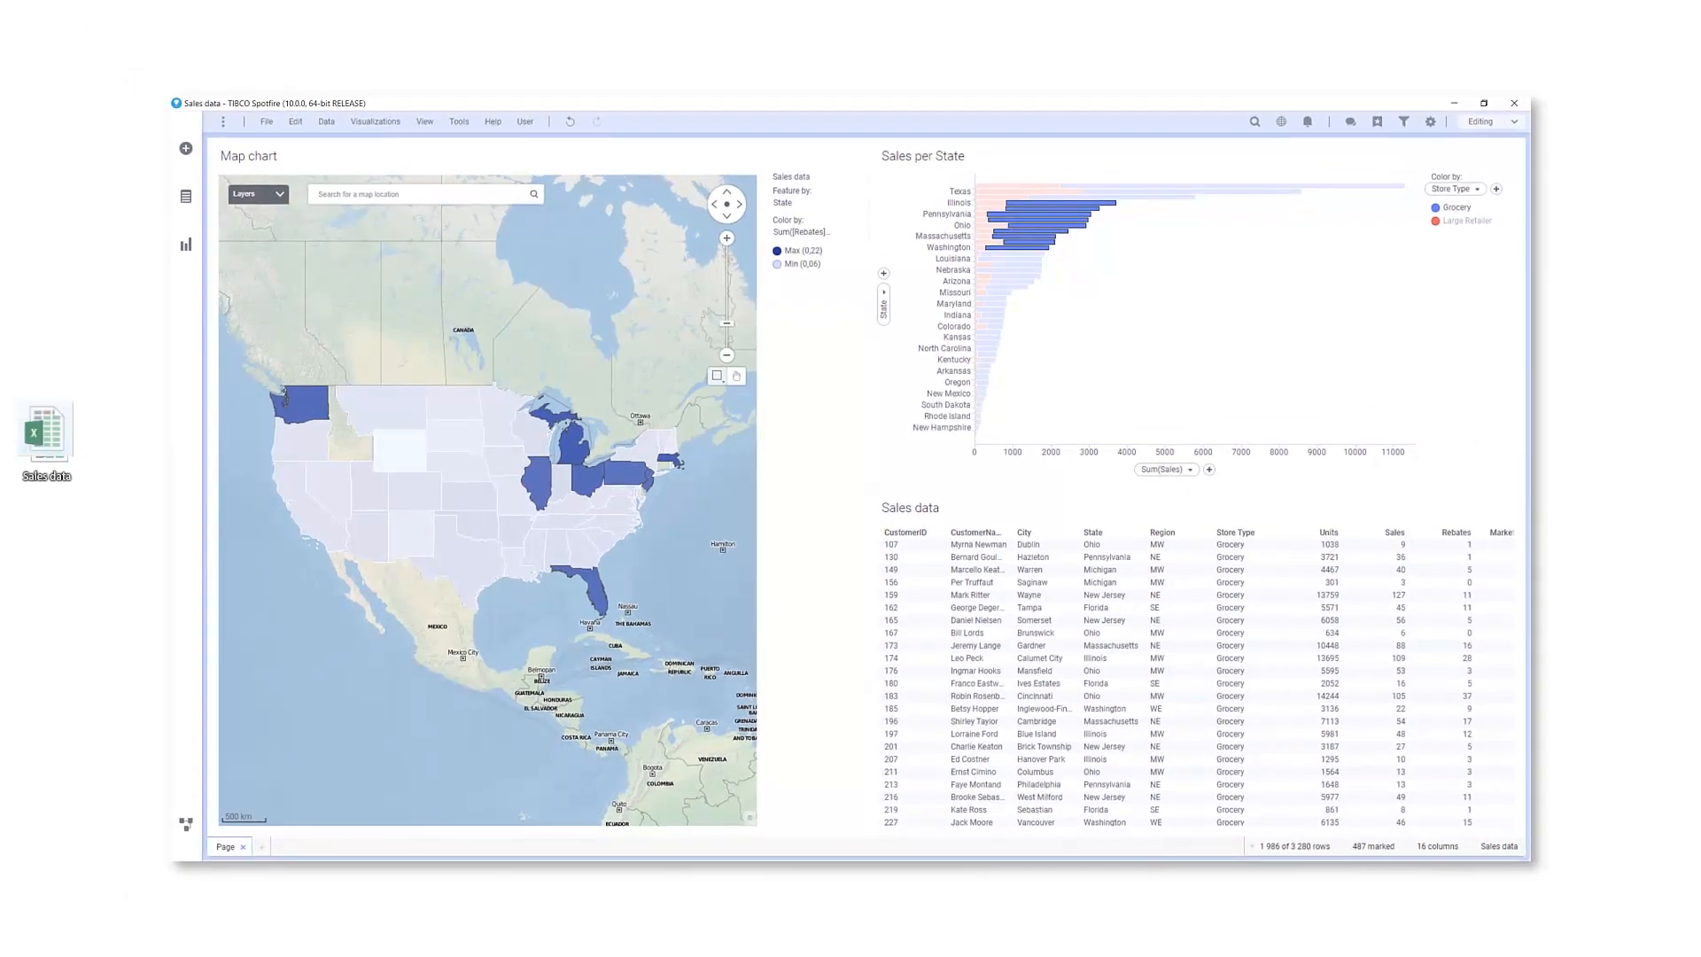
- Append rows from Sales data.xlsx Sheet1 to the existing Sales data table
drag(46, 434, 354, 368)
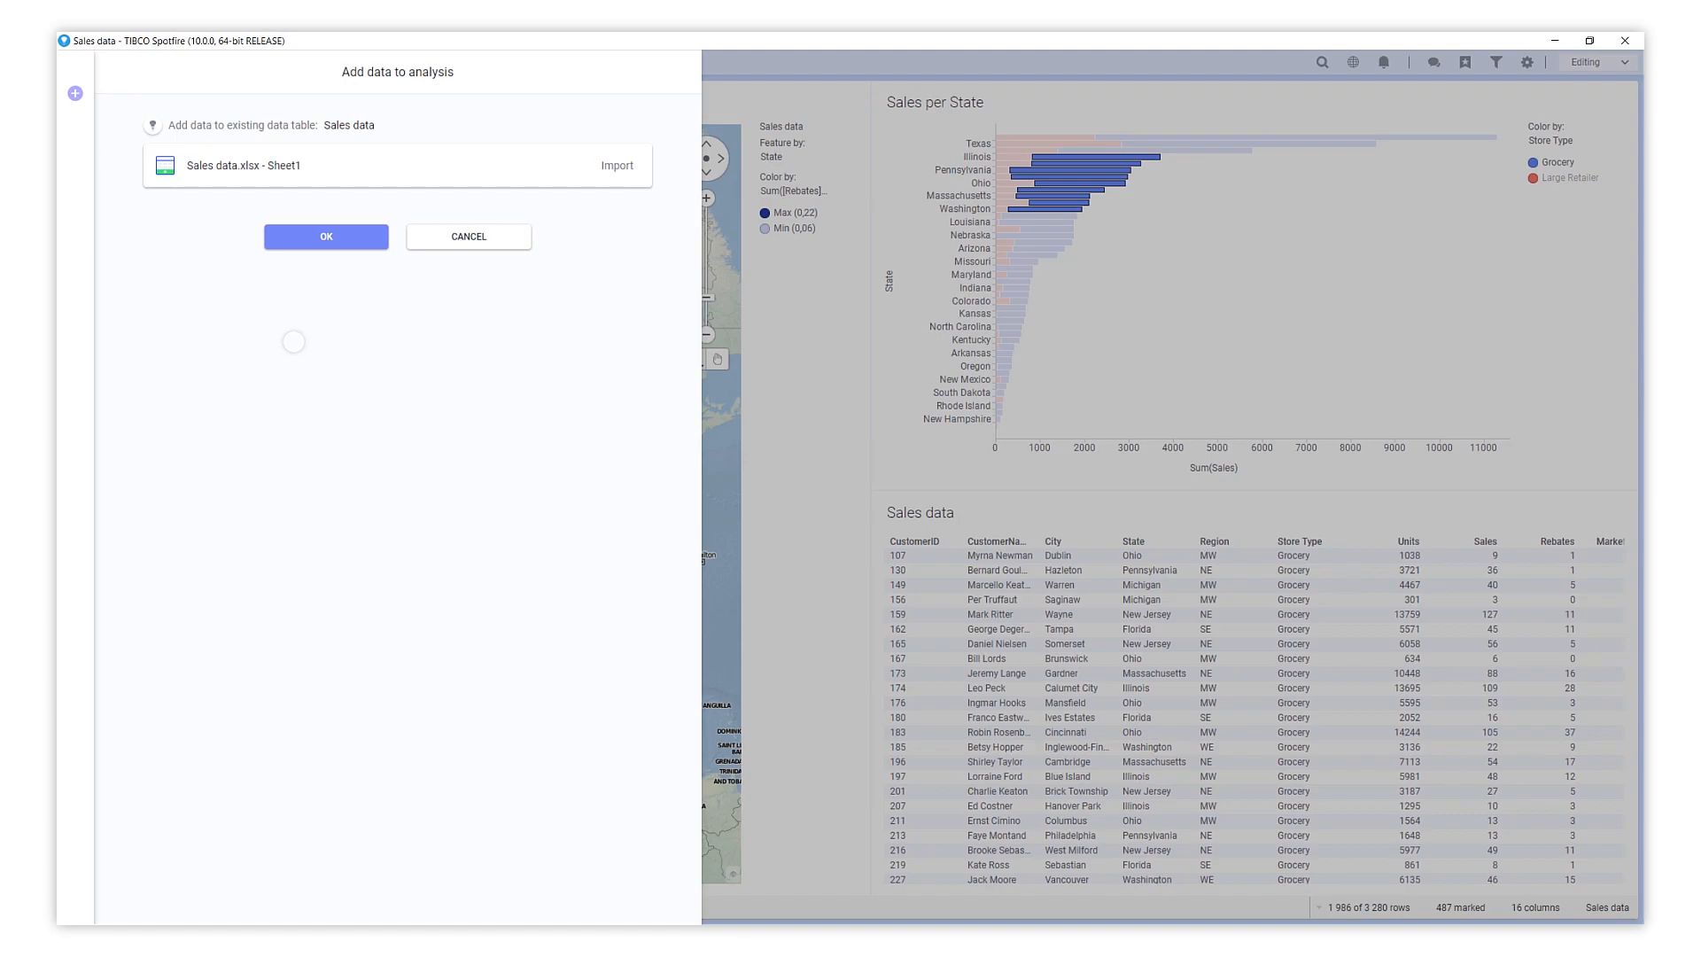
click(324, 236)
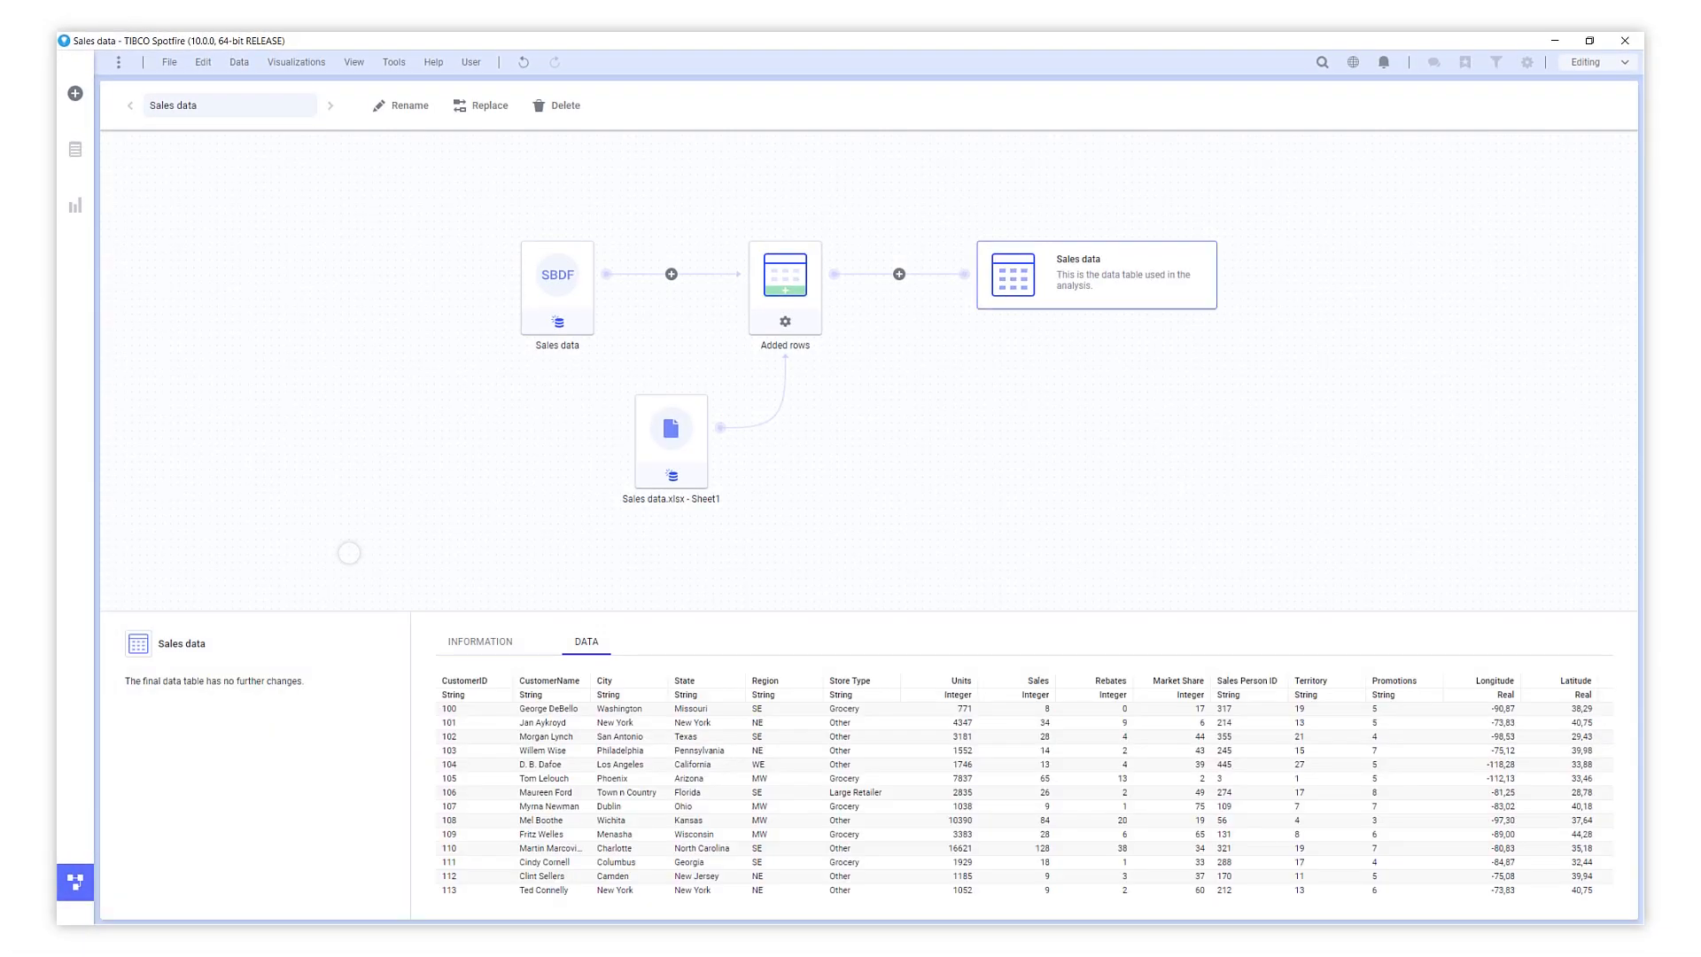
- Return from the Sheet1 data node to the analysis page and start saving it as a library item
click(670, 427)
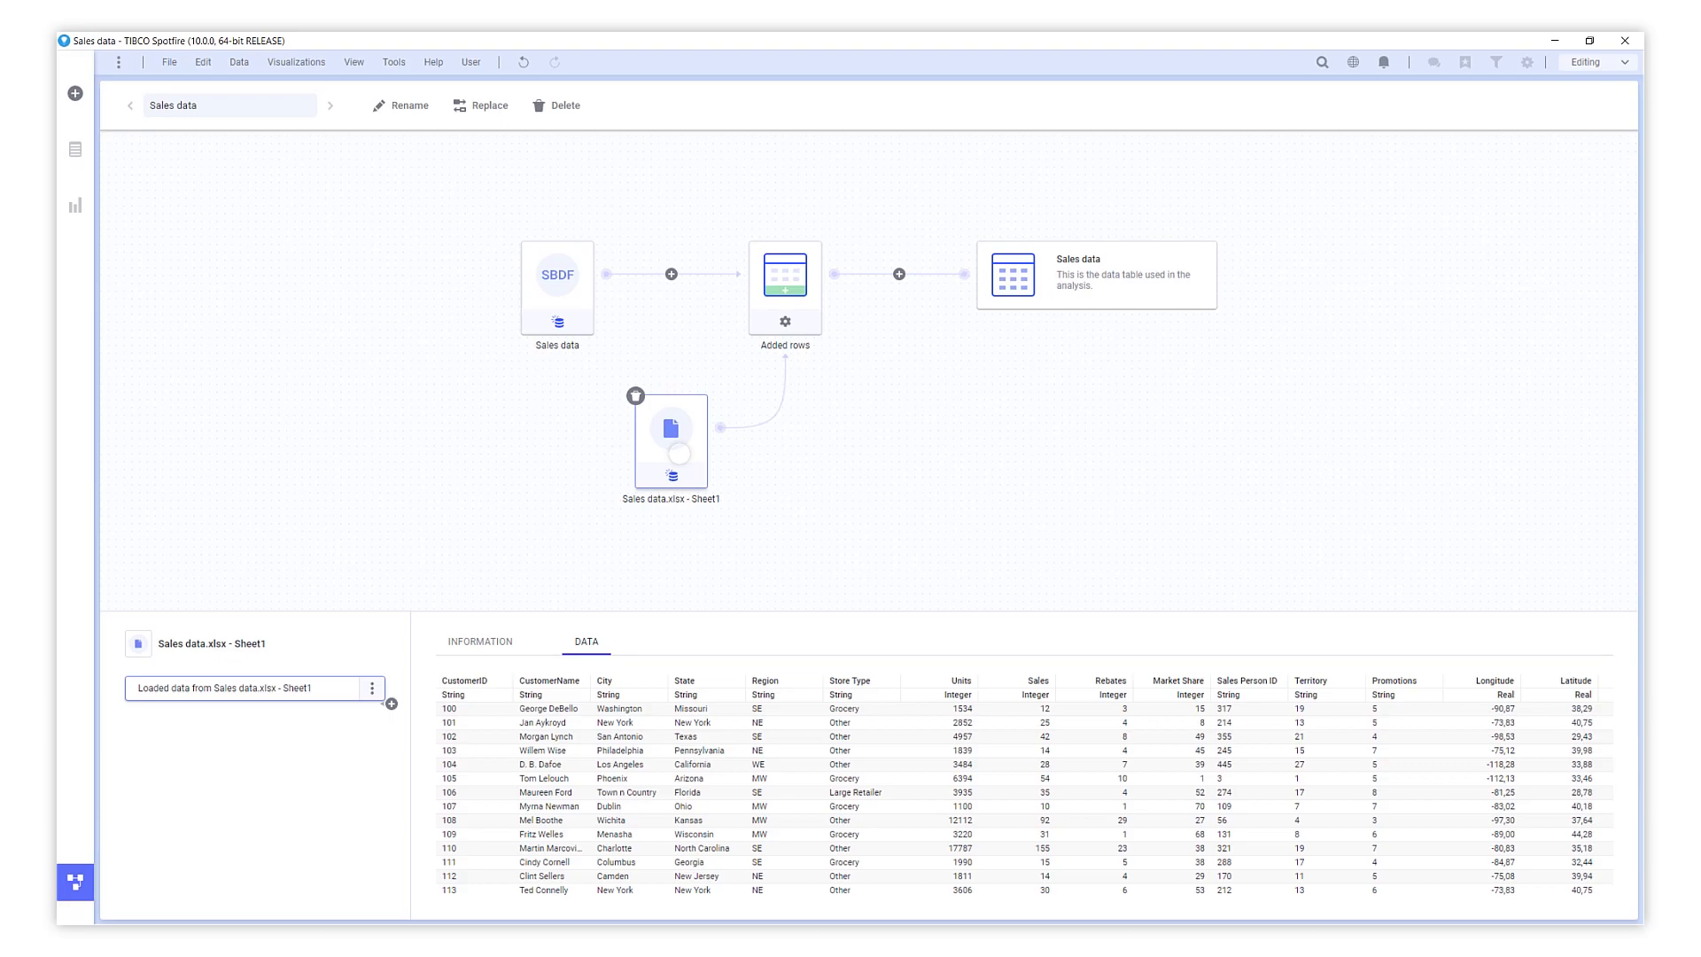
click(785, 273)
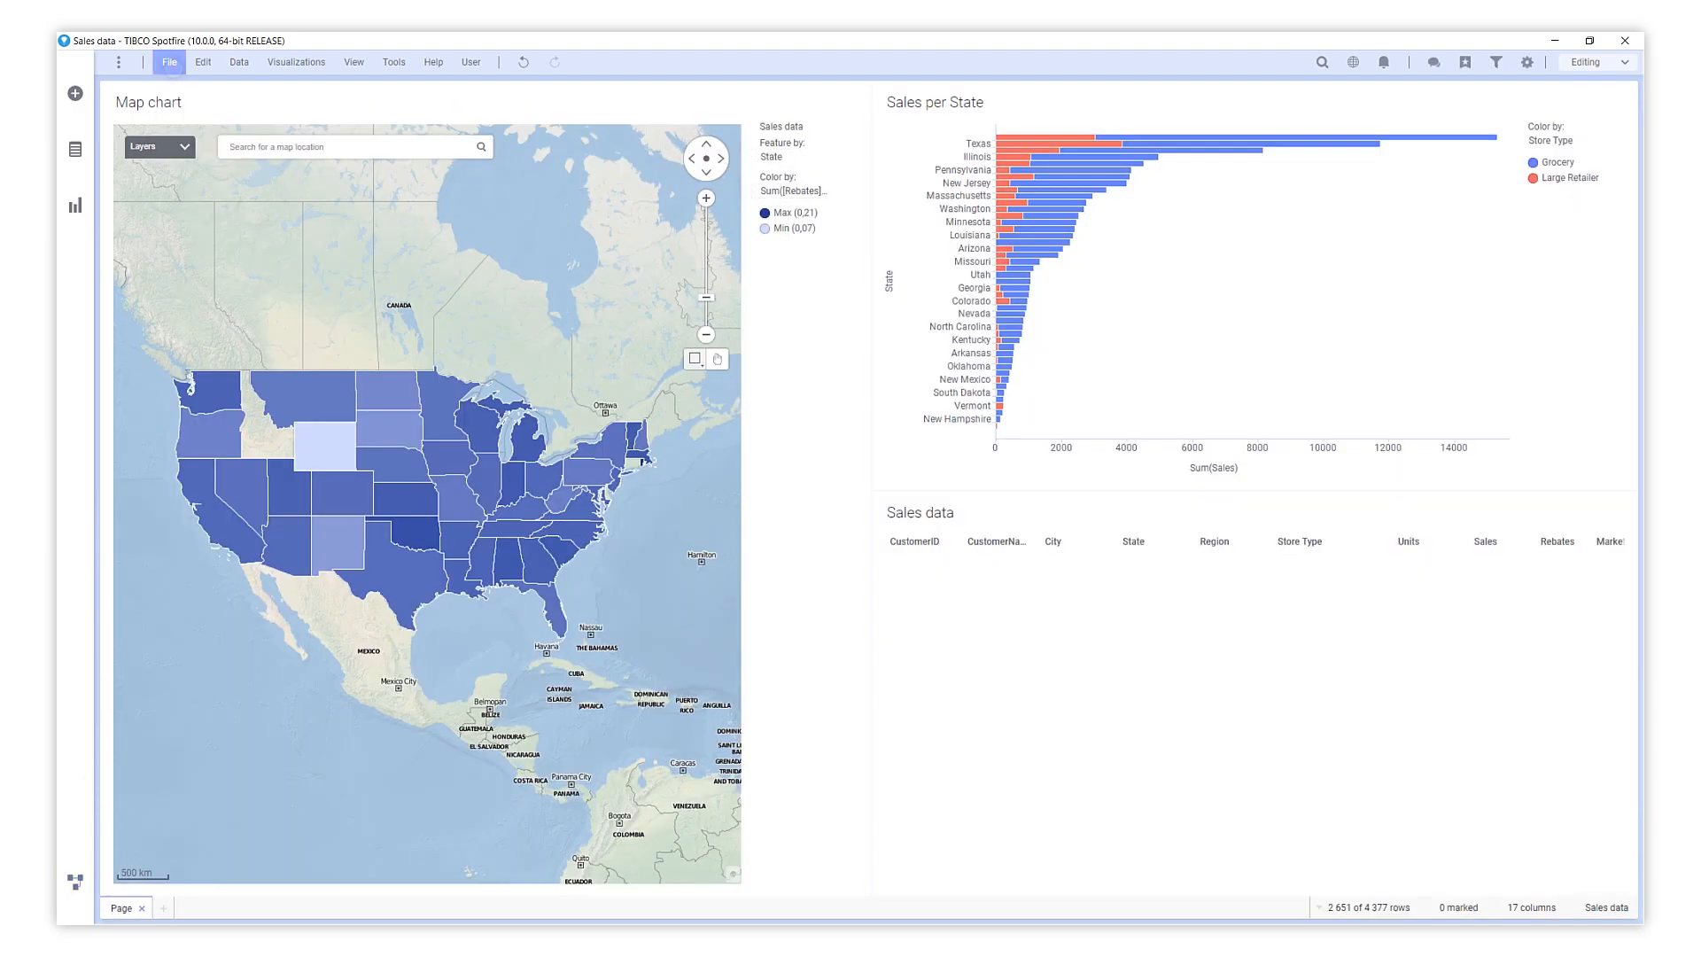
click(170, 62)
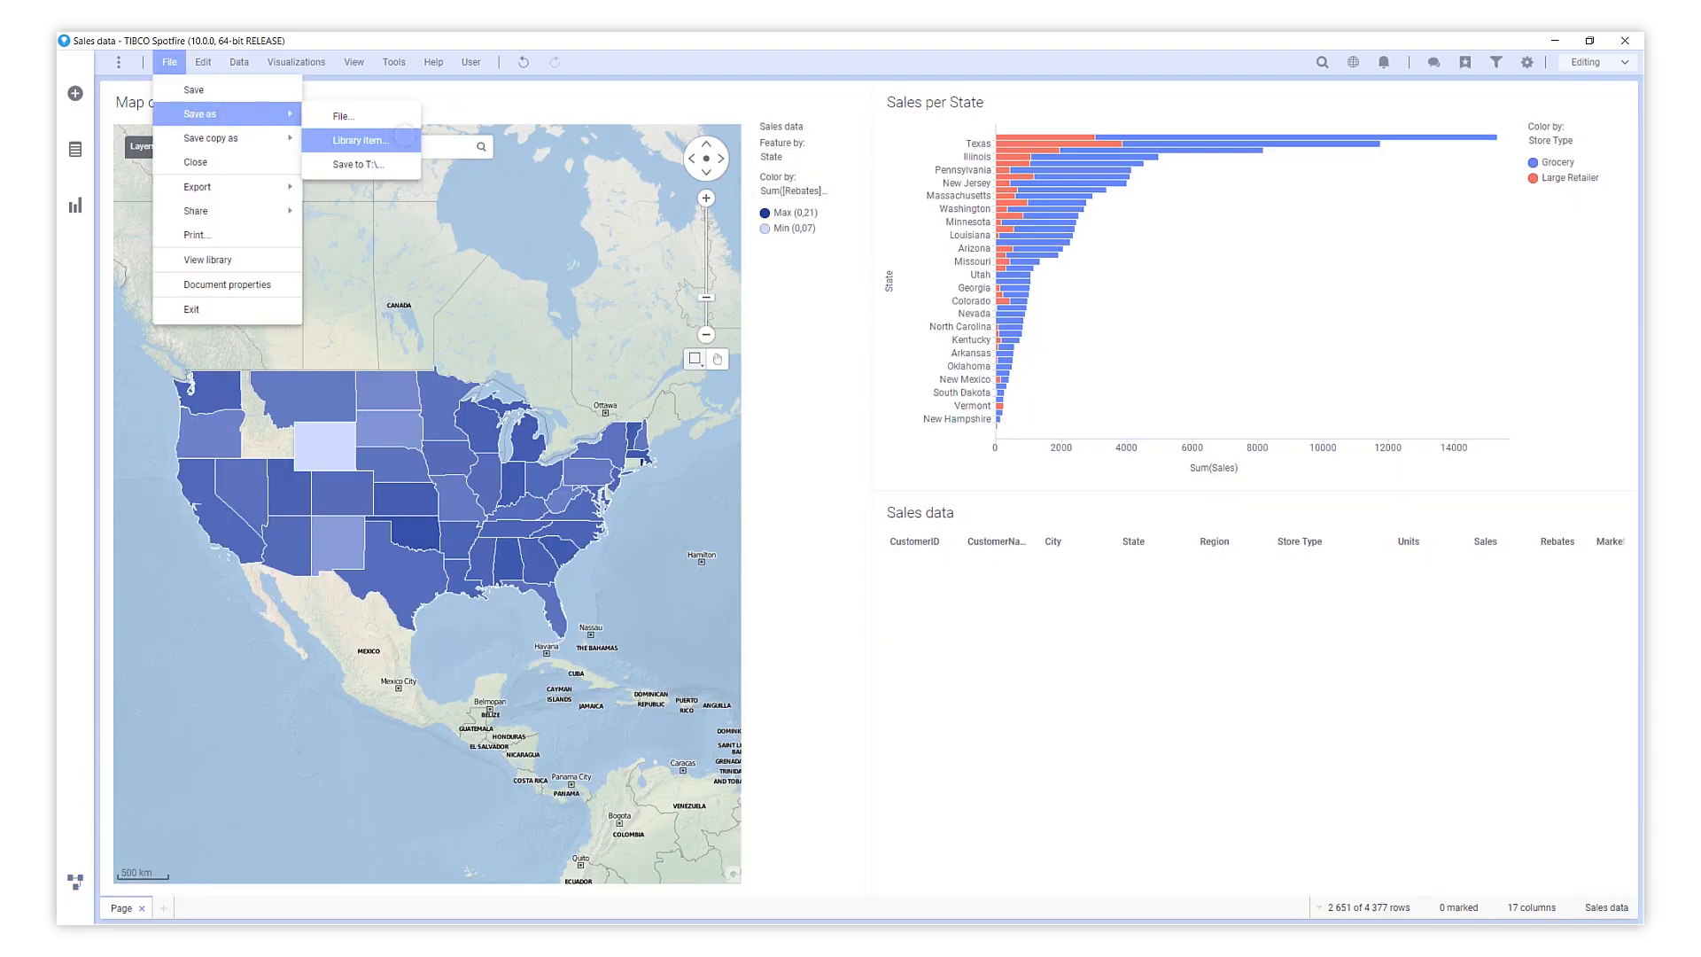